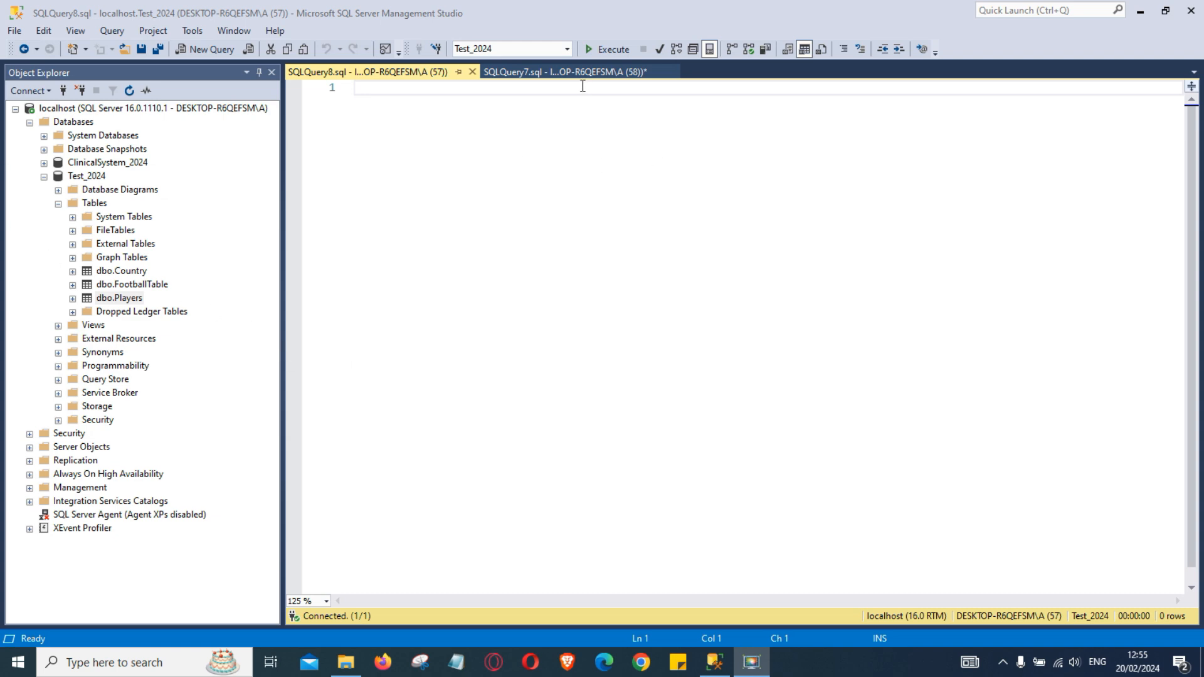
Switch to the SQLQuery7.sql script that creates and fills the Sports table
{"action": "left_click", "coordinate": [538, 71]}
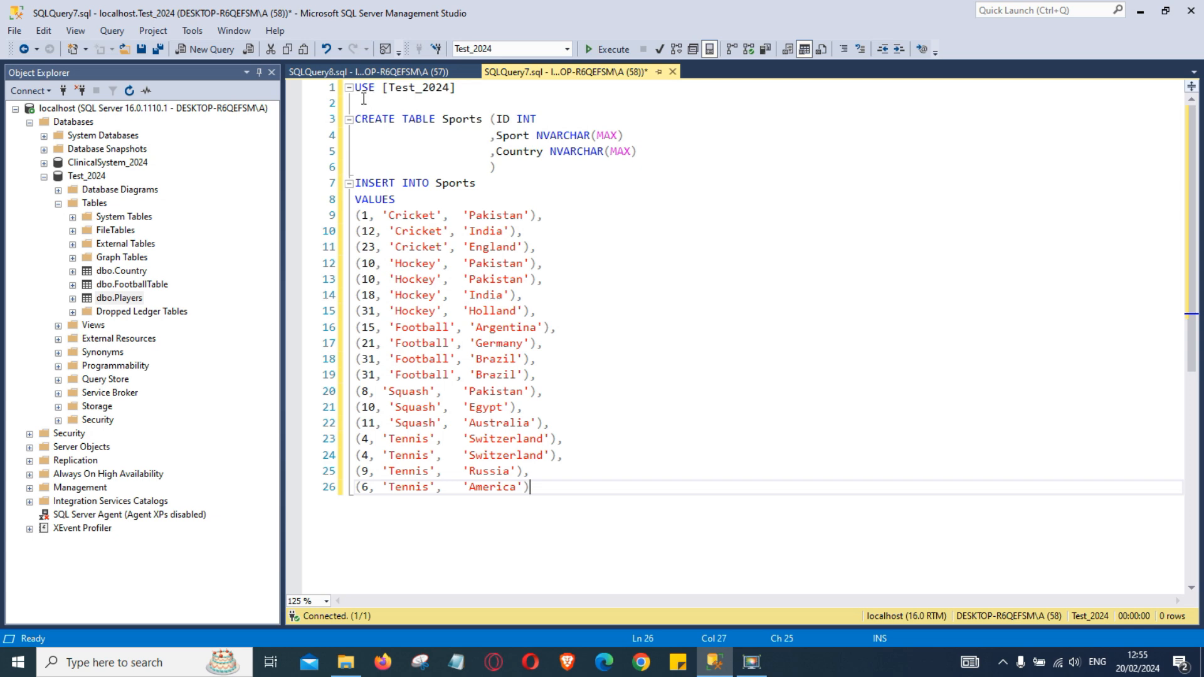
{"action": "mouse_move", "coordinate": [400, 133]}
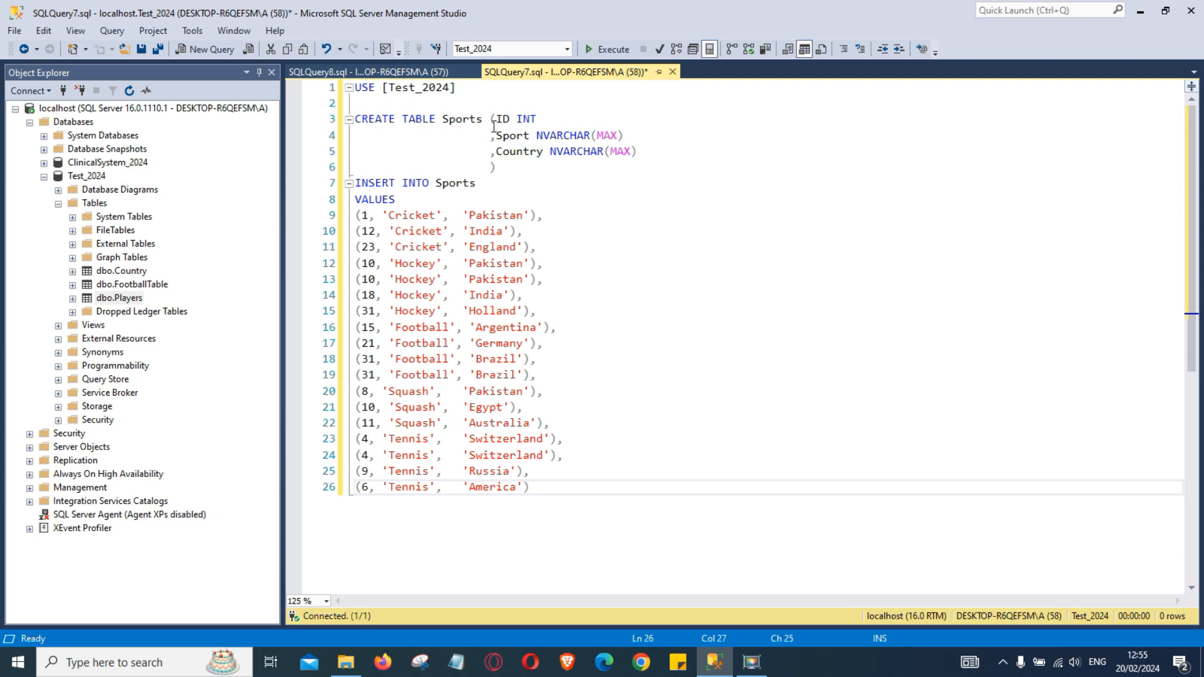
{"action": "mouse_move", "coordinate": [525, 120]}
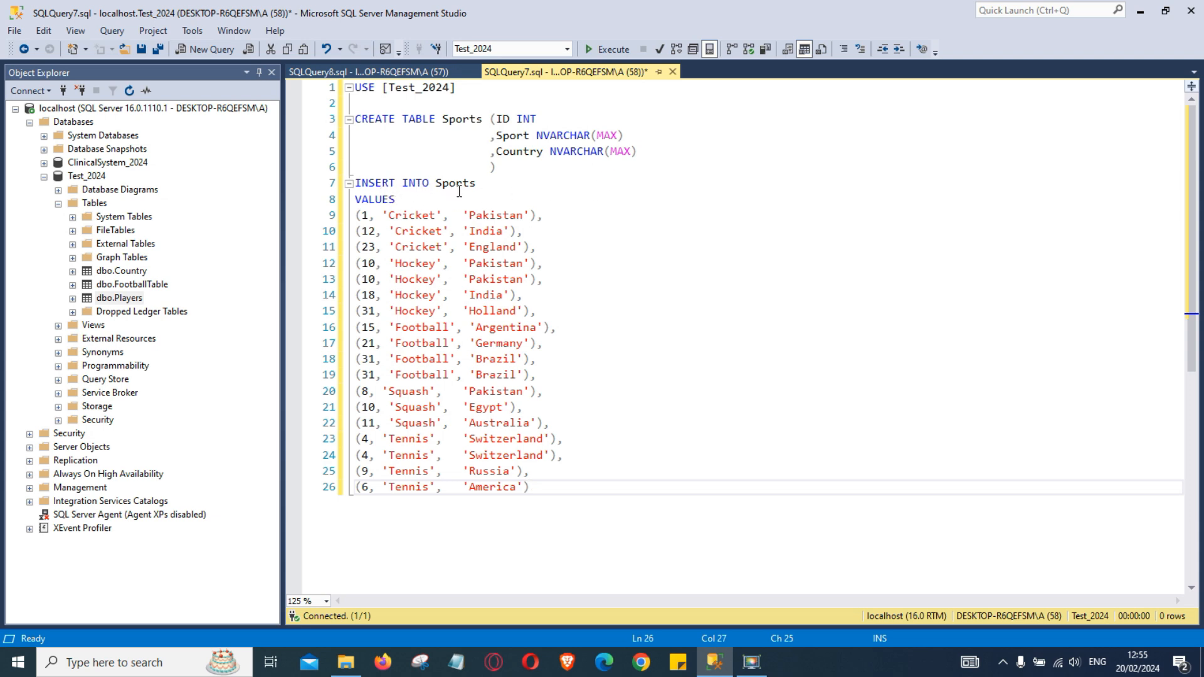
{"action": "mouse_move", "coordinate": [398, 209]}
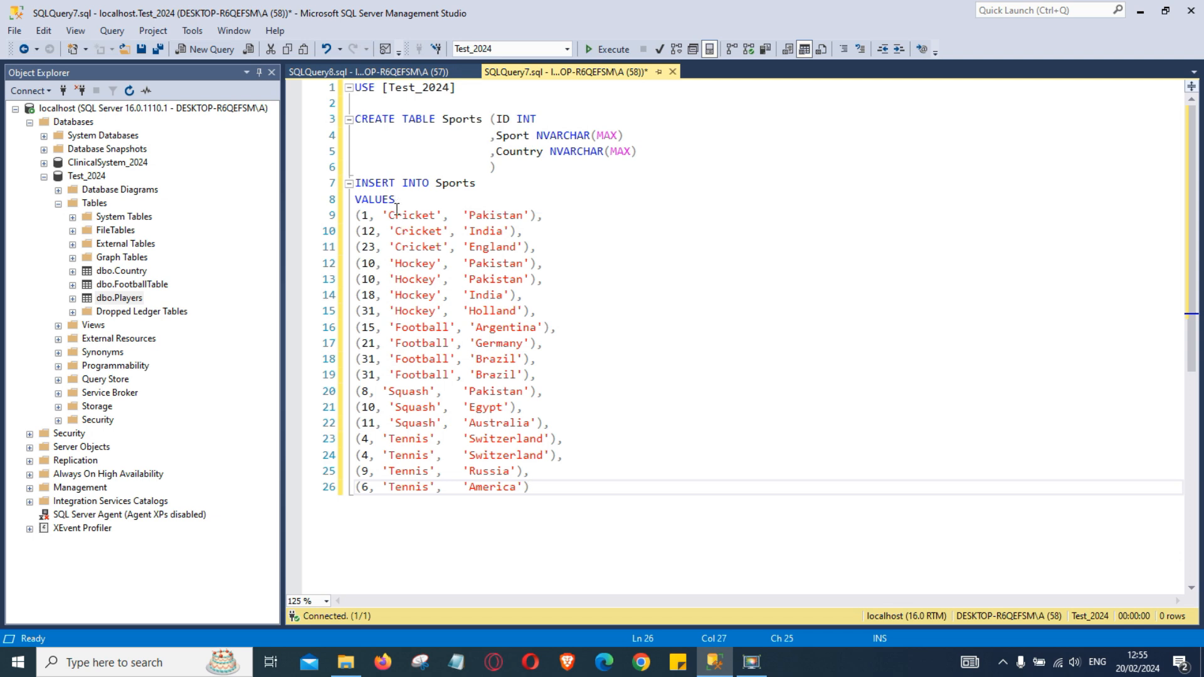
{"action": "mouse_move", "coordinate": [382, 432]}
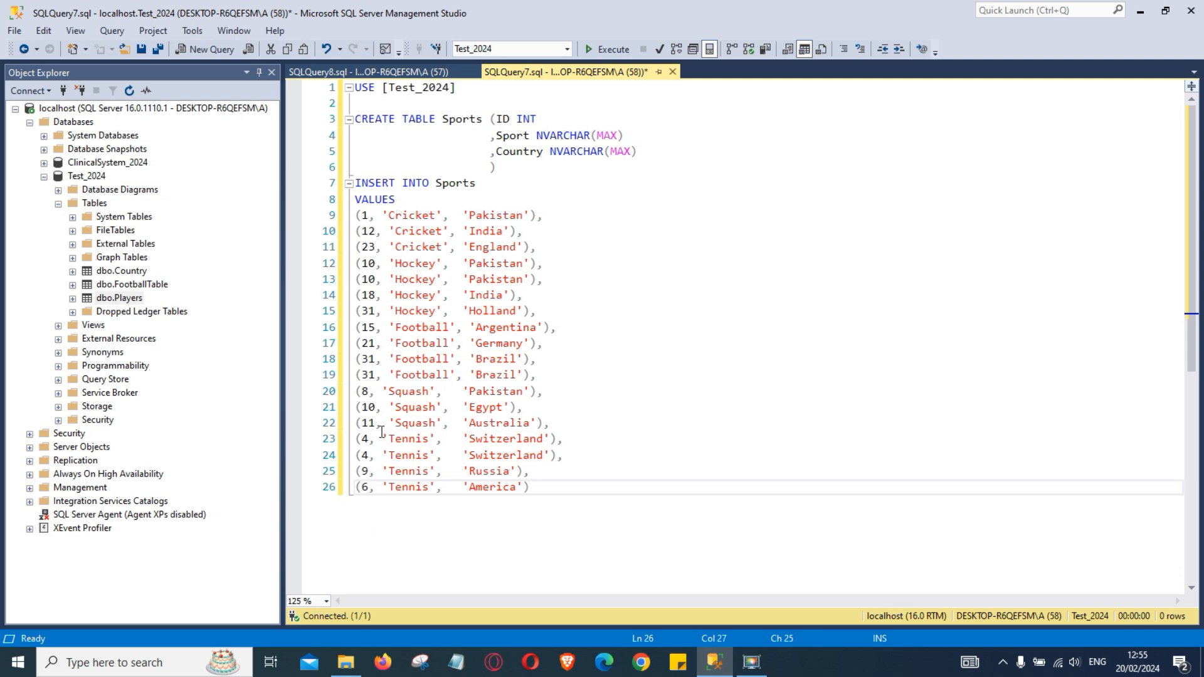
{"action": "mouse_move", "coordinate": [400, 273]}
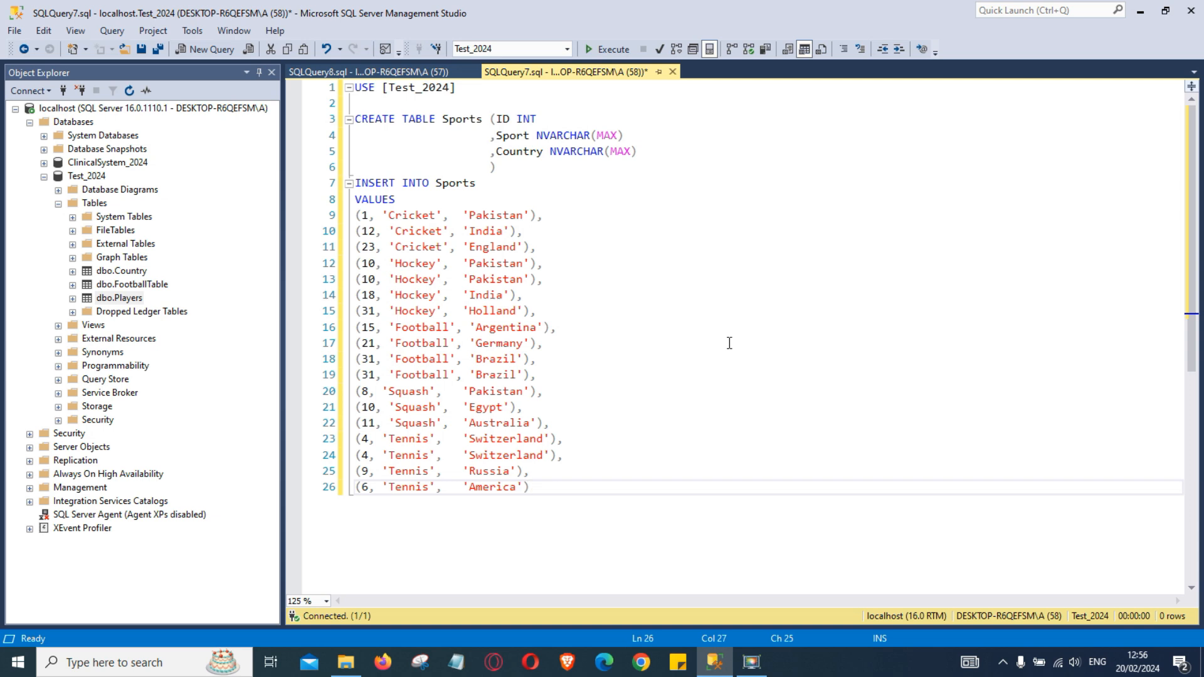
Execute the Sports creation and insert script, adding 18 rows
{"action": "left_click", "coordinate": [607, 49]}
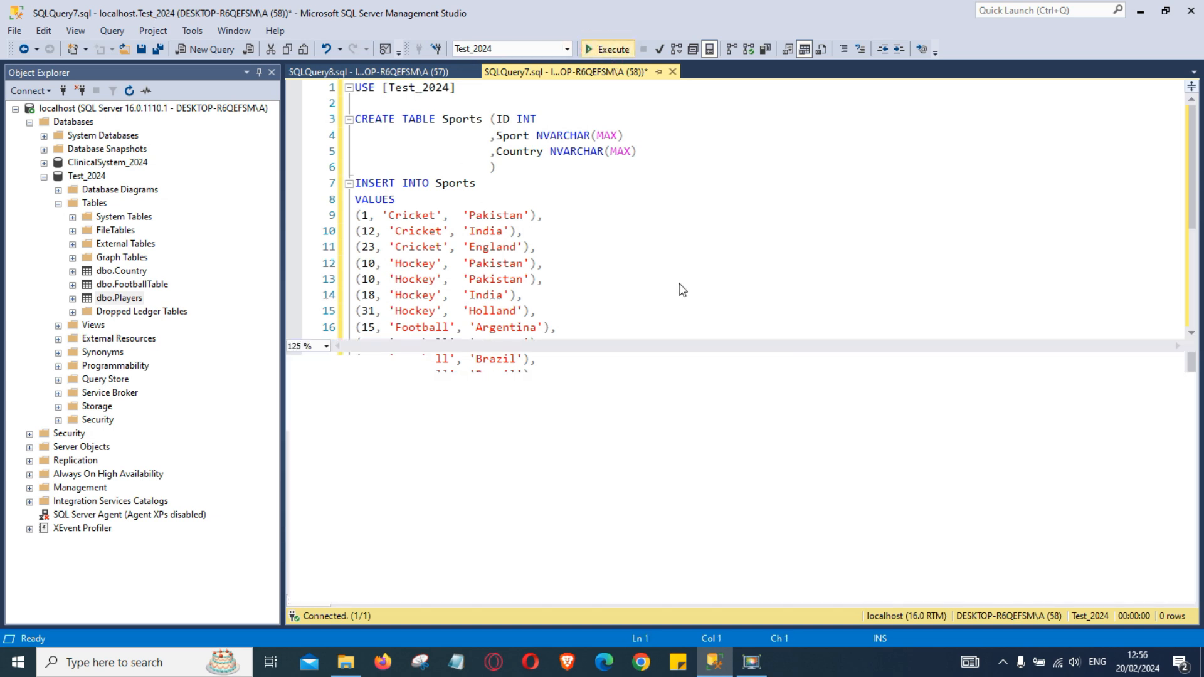
{"action": "left_click", "coordinate": [608, 48]}
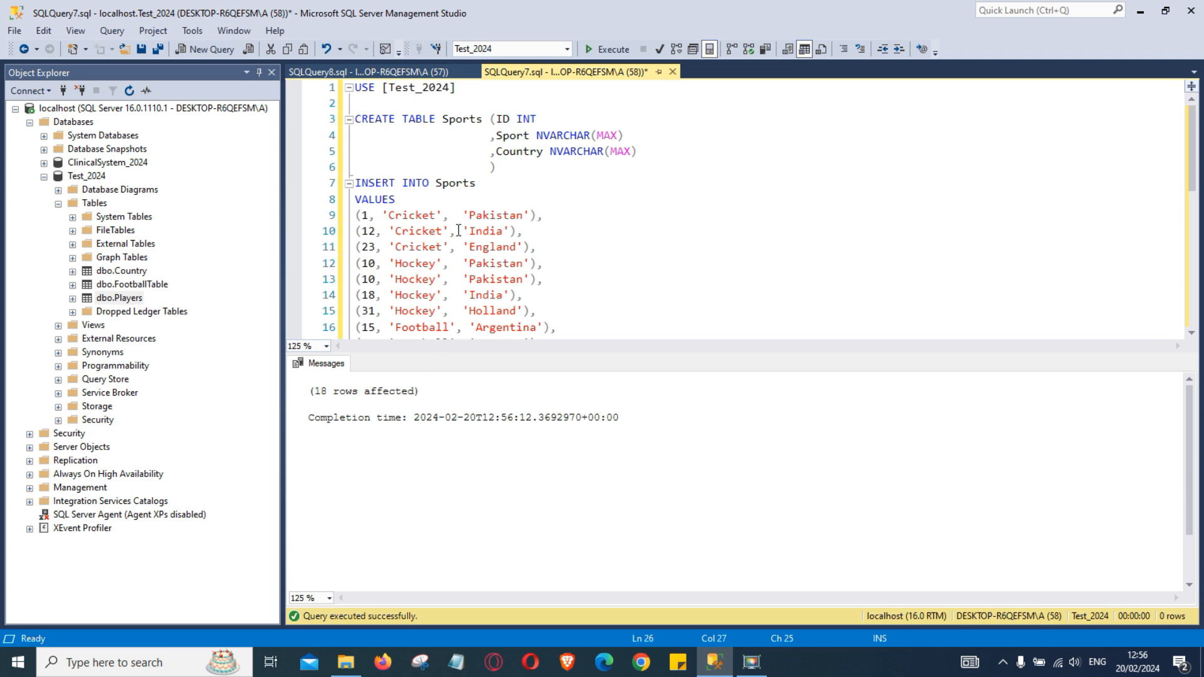
Refresh Test_2024's Tables to confirm dbo.Sports exists, then return to SQLQuery8.sql
{"action": "left_click", "coordinate": [87, 175]}
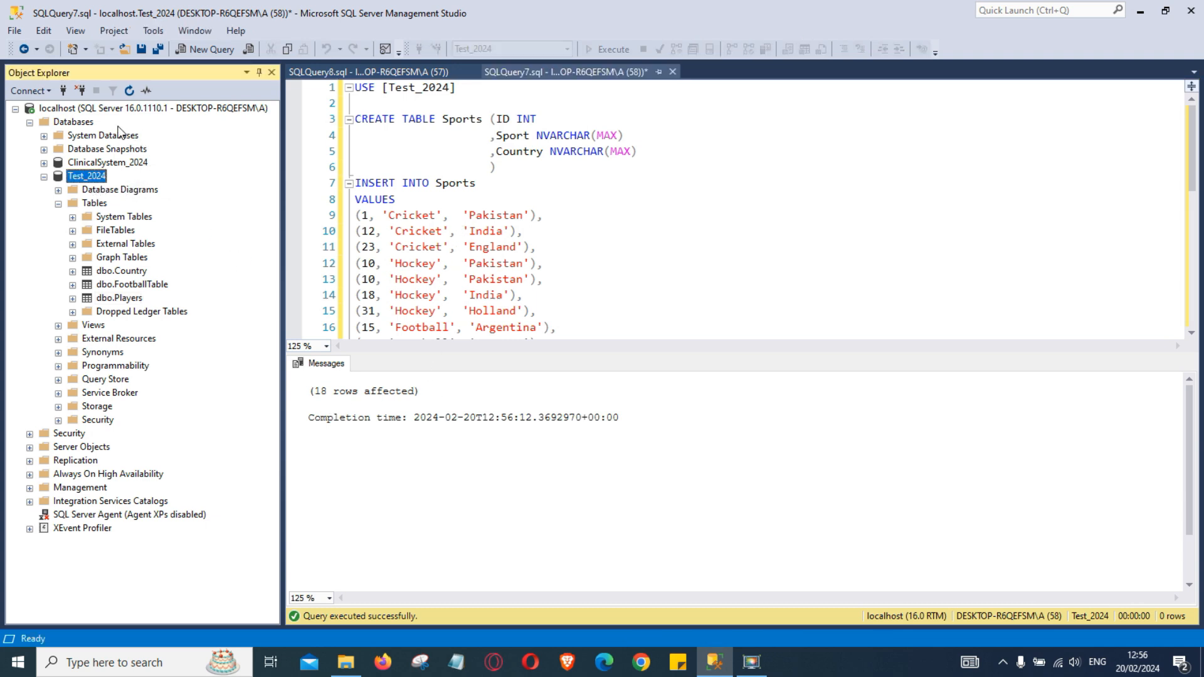
{"action": "left_click", "coordinate": [58, 202]}
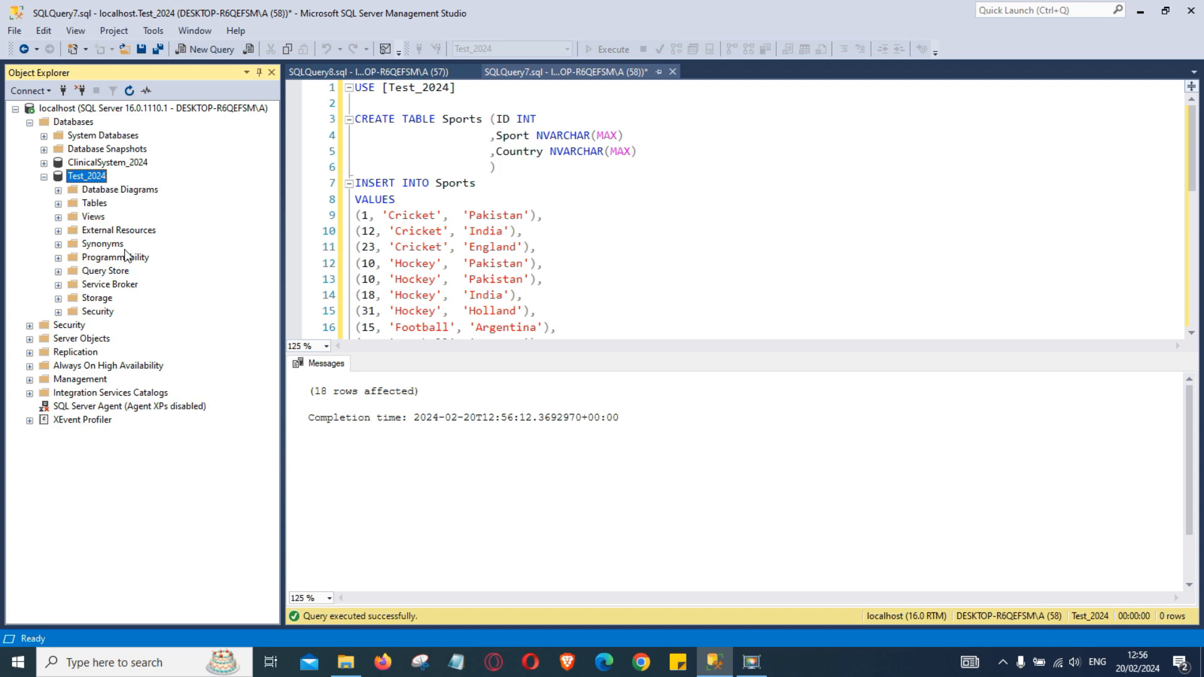
{"action": "left_click", "coordinate": [59, 202]}
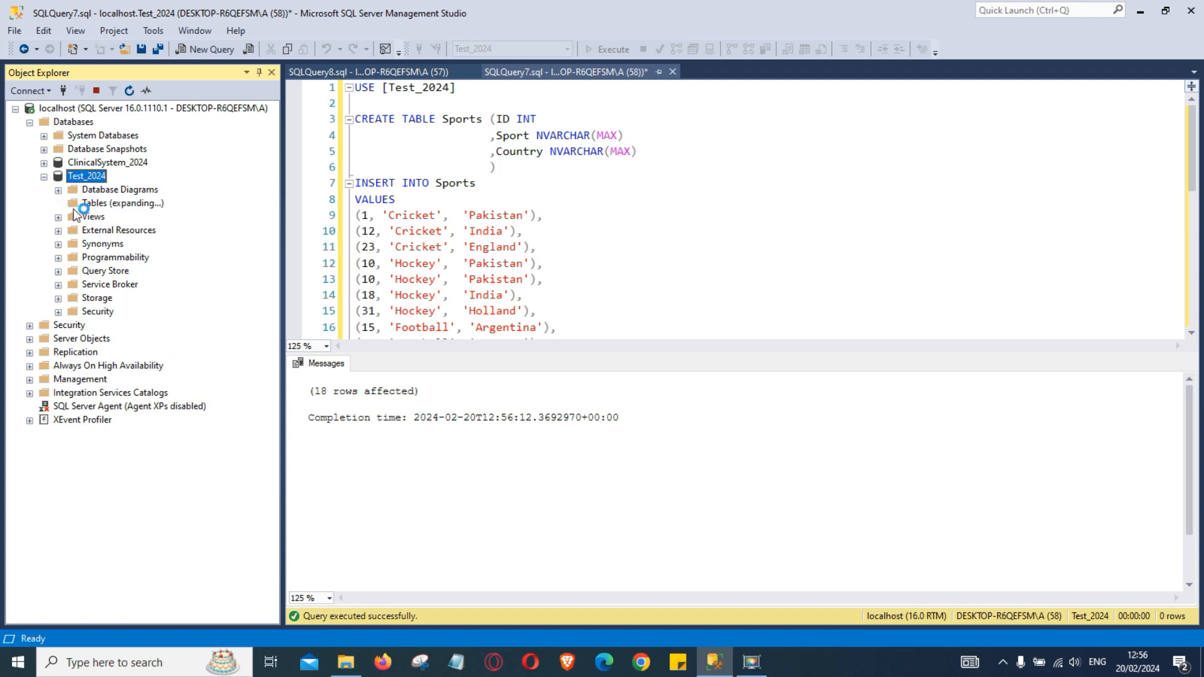
{"action": "left_click", "coordinate": [58, 204]}
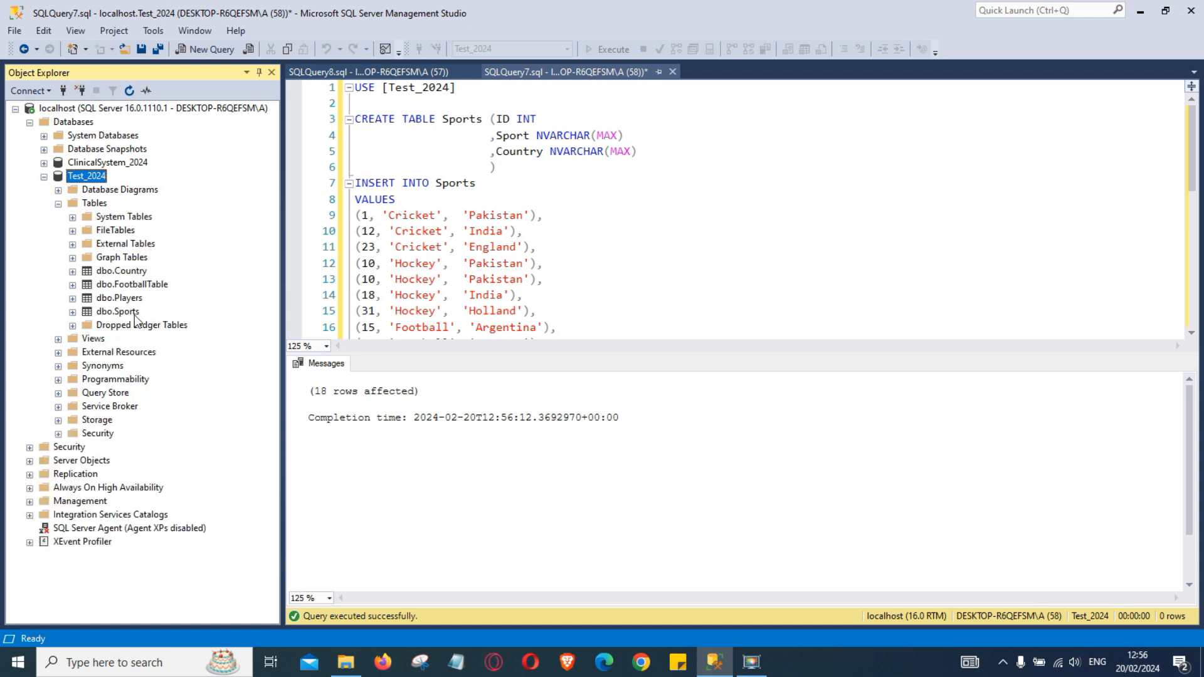
{"action": "left_click", "coordinate": [117, 311]}
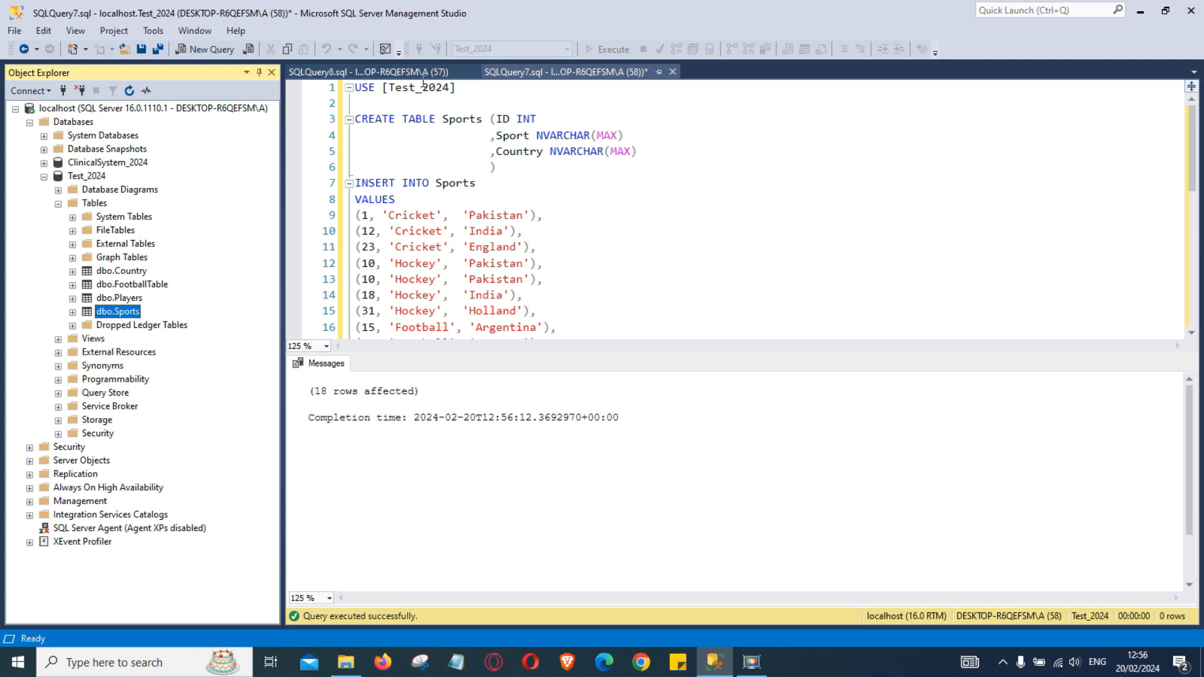
{"action": "left_click", "coordinate": [369, 71]}
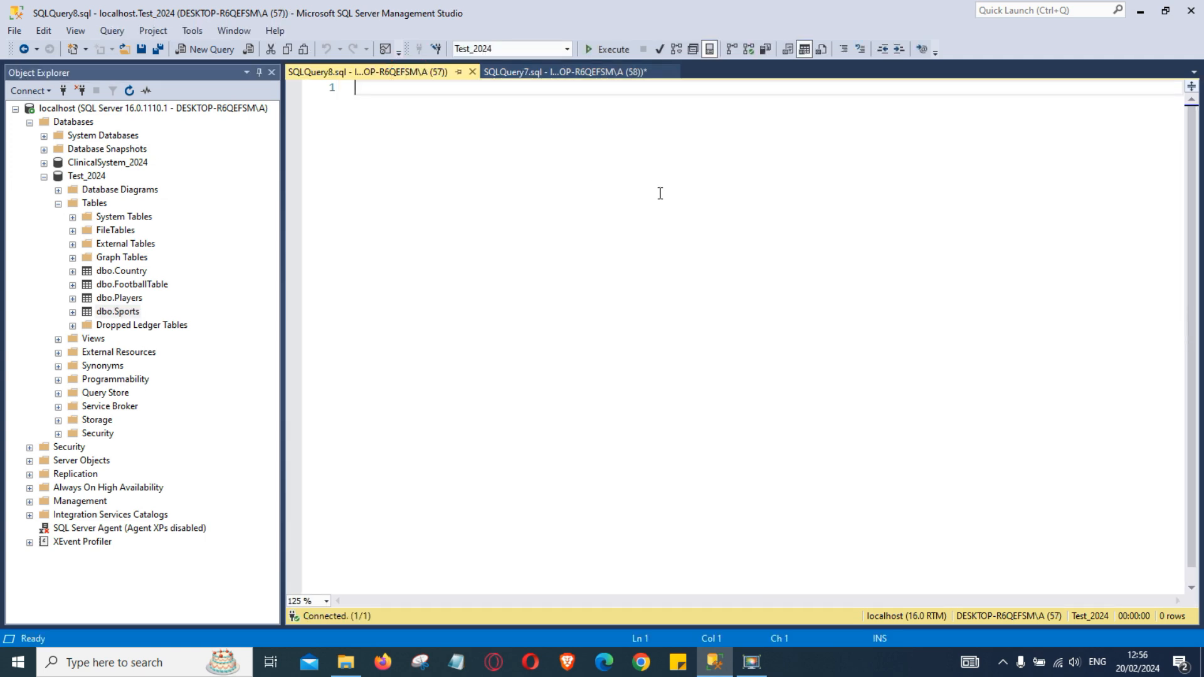
Write USE [Test_2024] and SELECT * FROM [Test_2024].[dbo].[Sports], then execute it
{"action": "type", "text": "U"}
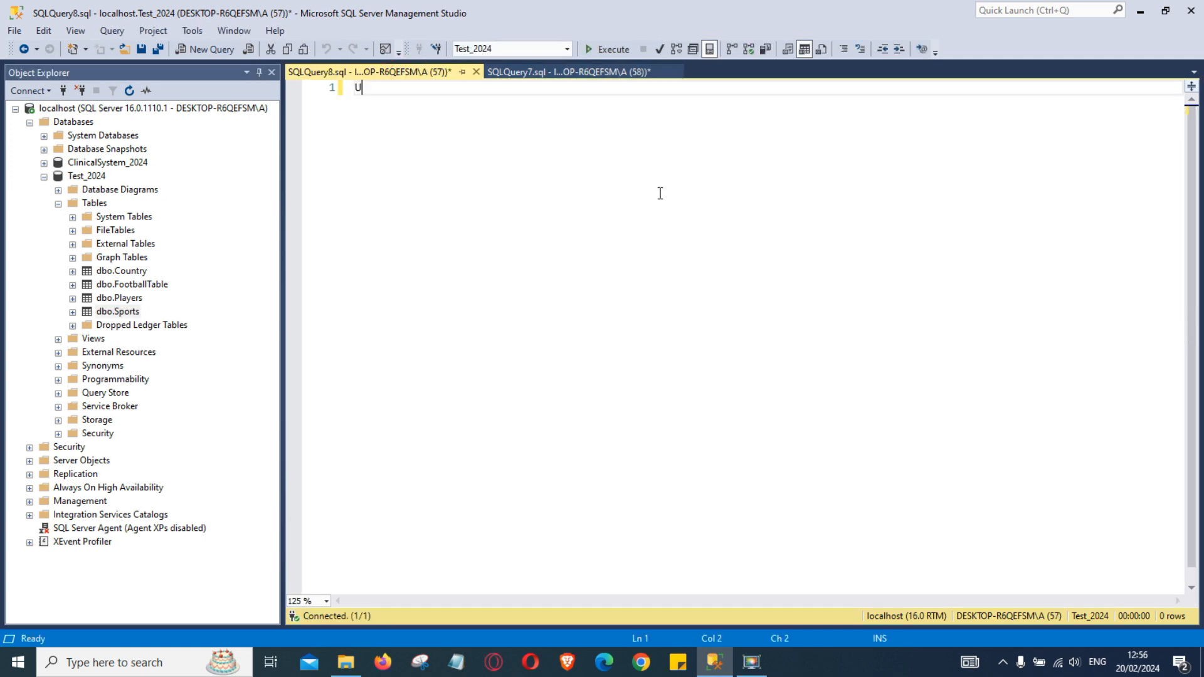
{"action": "type", "text": "USE ["}
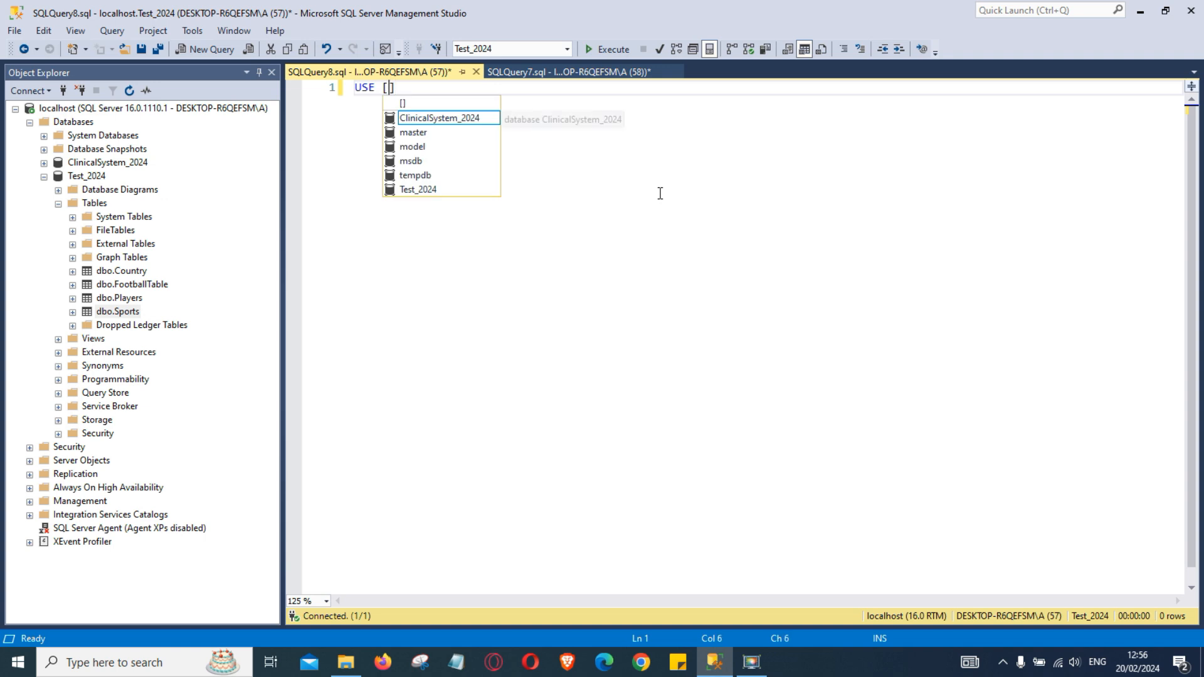
{"action": "type", "text": "Test_2024"}
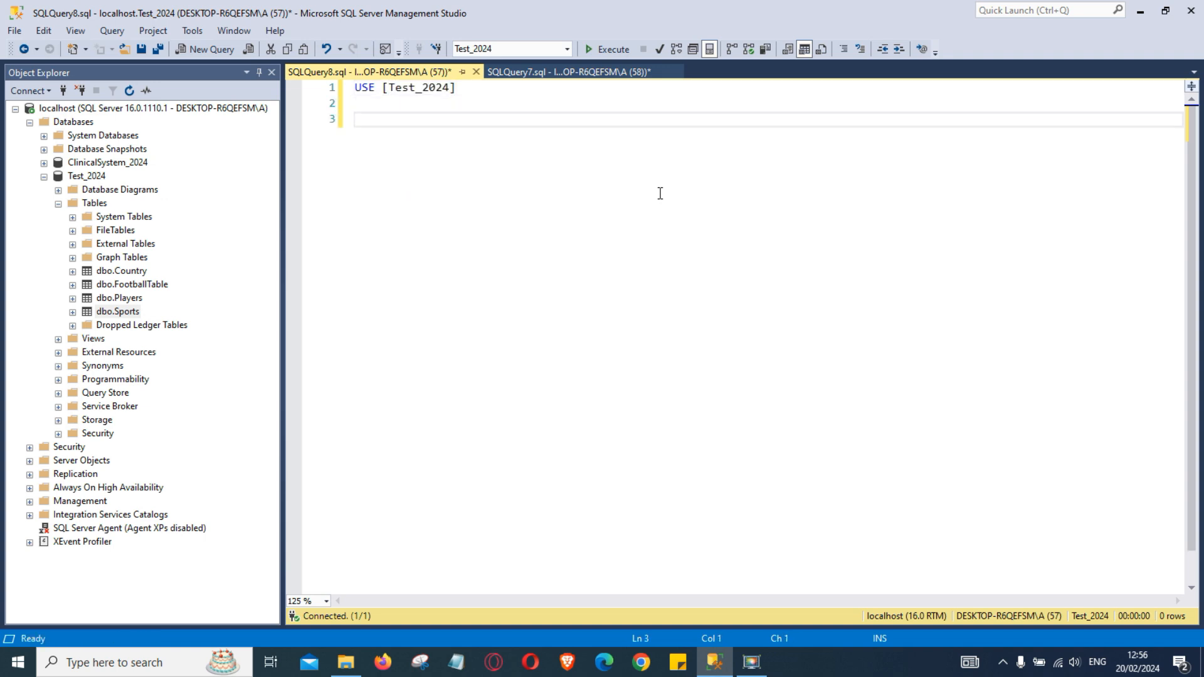
{"action": "type", "text": "SELECT *"}
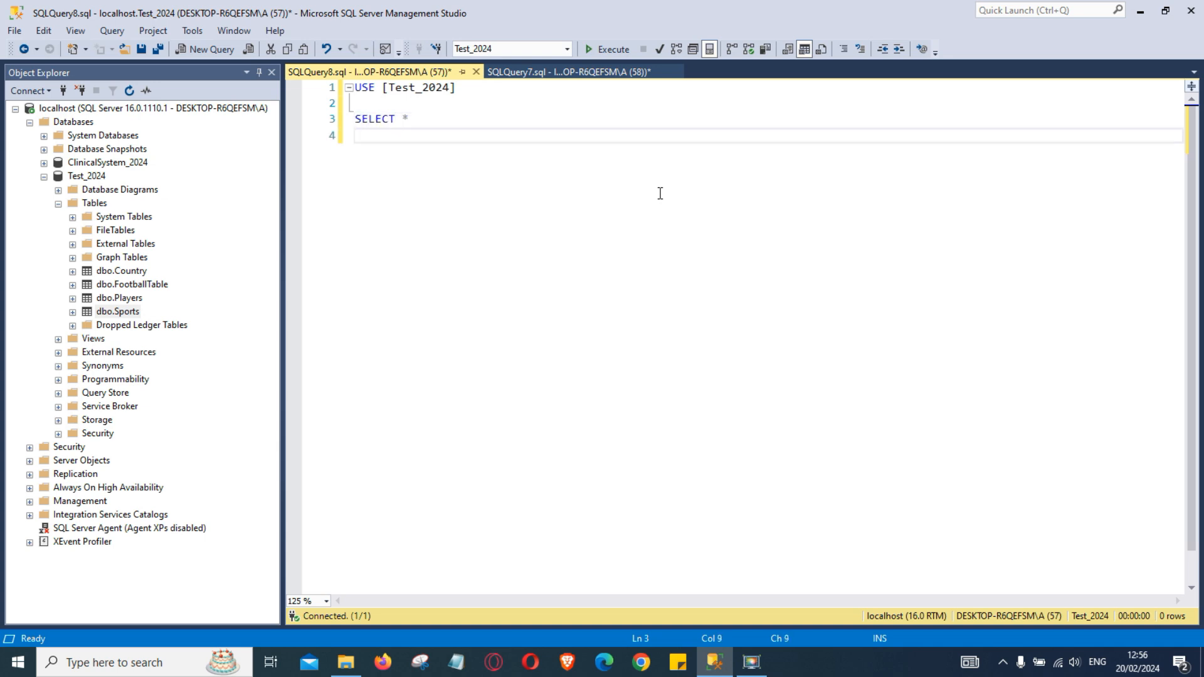
{"action": "type", "text": "FROM"}
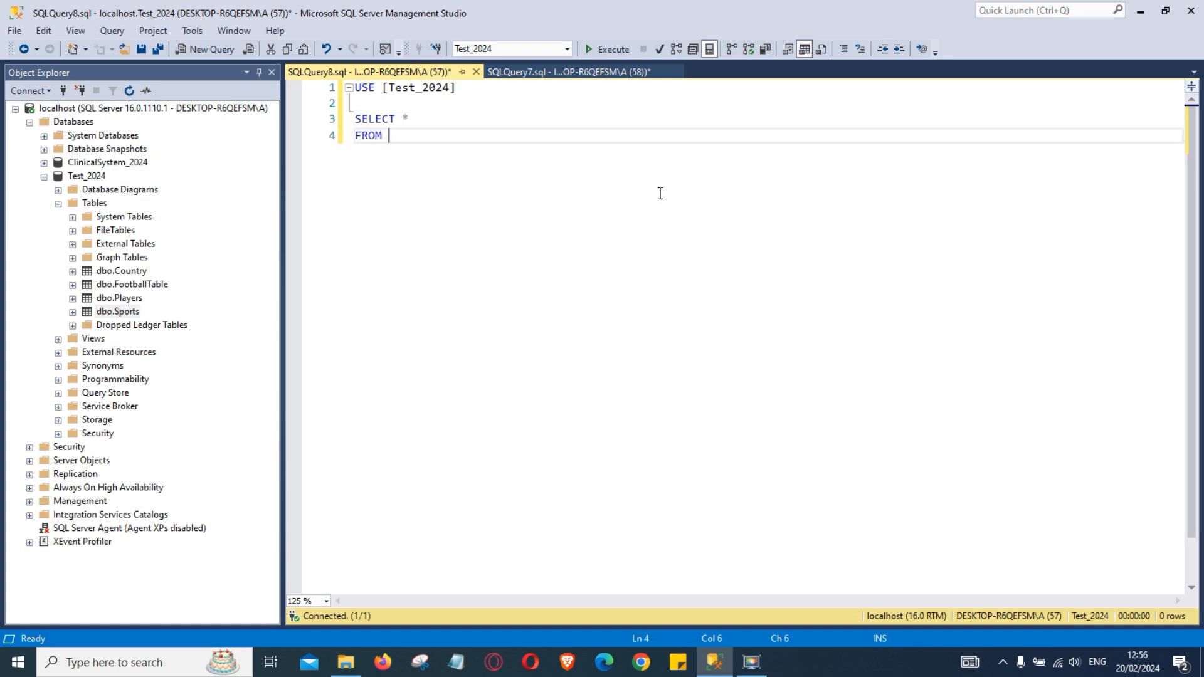
{"action": "type", "text": "[TE"}
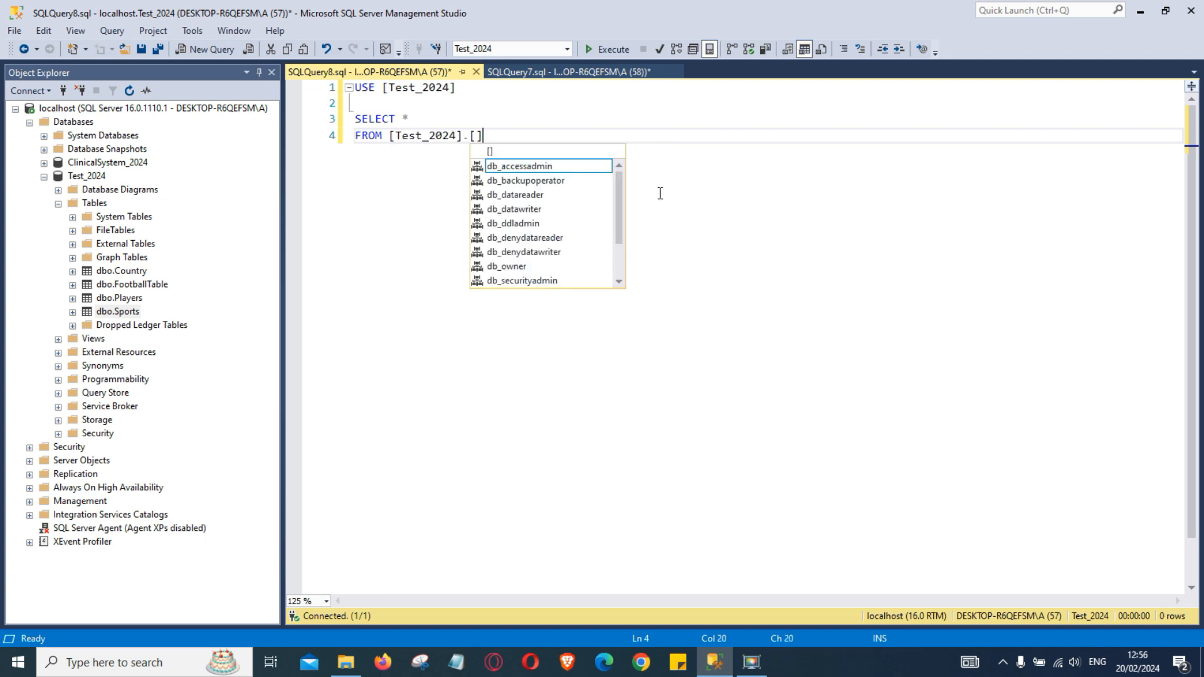
{"action": "type", "text": "dbo"}
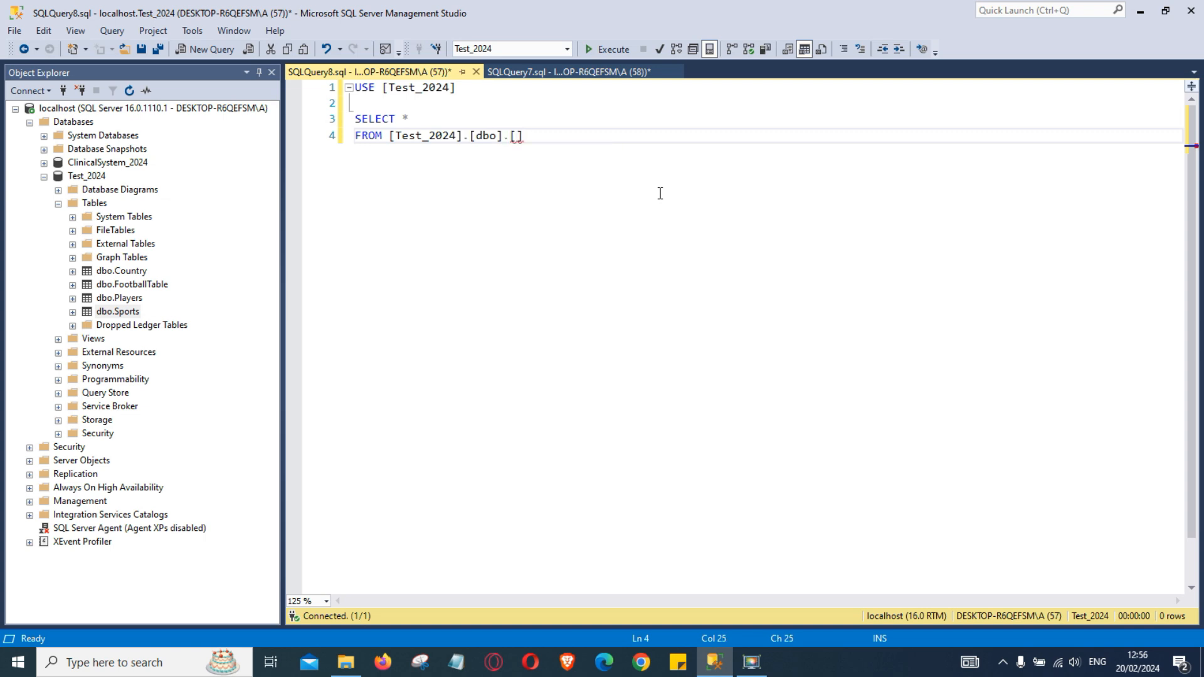
{"action": "type", "text": "Sports"}
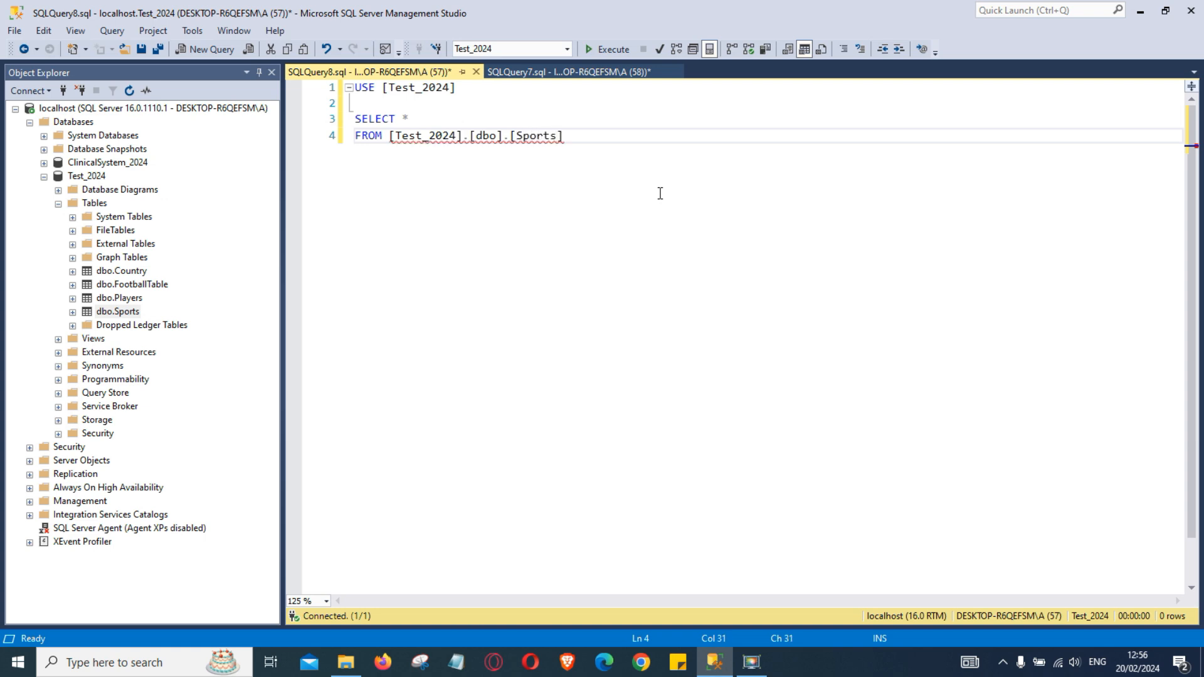
{"action": "left_click", "coordinate": [606, 49]}
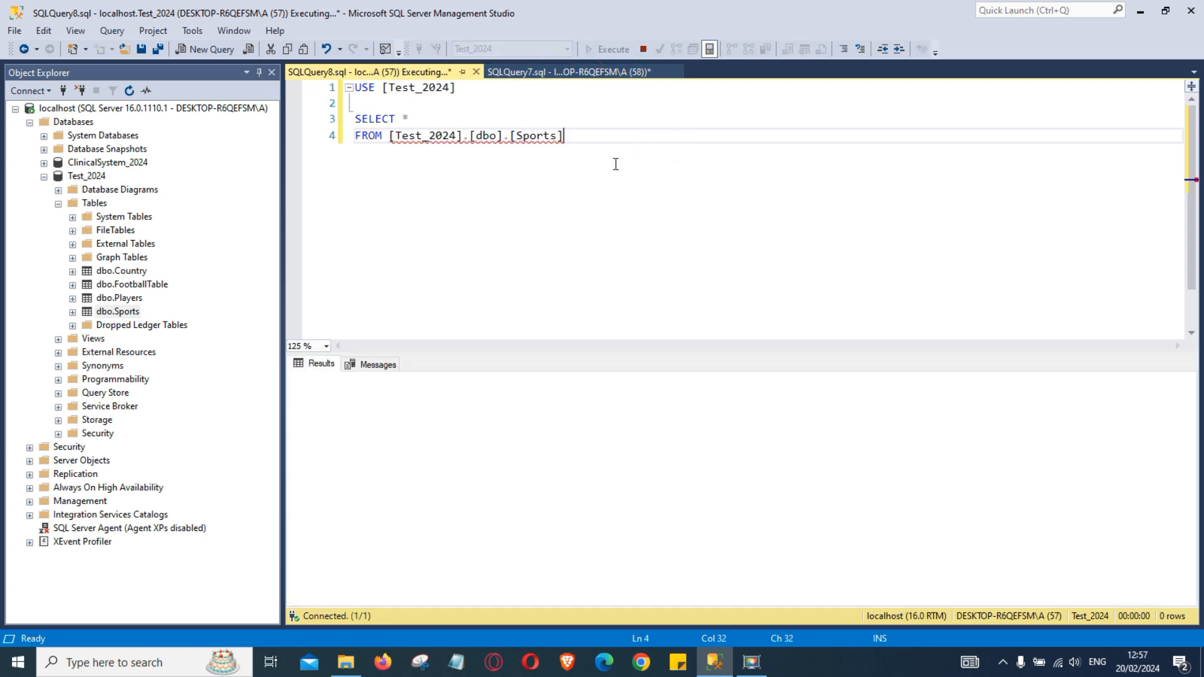
Review the 18 returned Sports rows and start a second SELECT below the query
{"action": "left_click", "coordinate": [611, 48]}
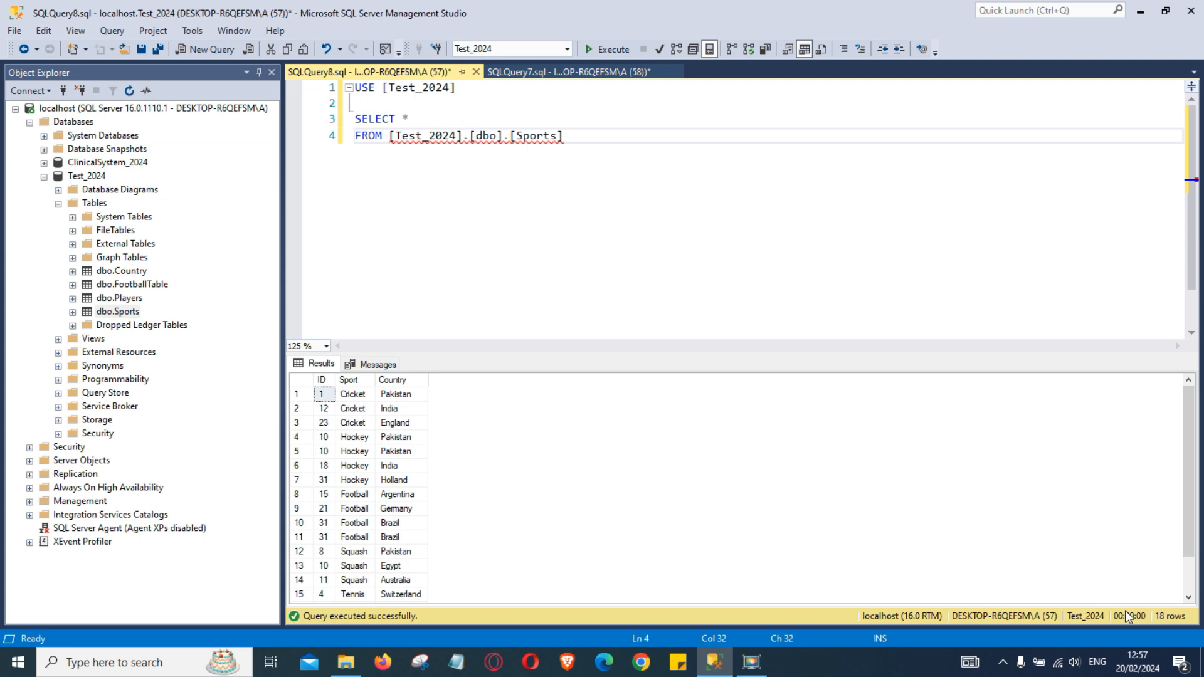
{"action": "scroll", "scroll_direction": "down", "scroll_amount": 3}
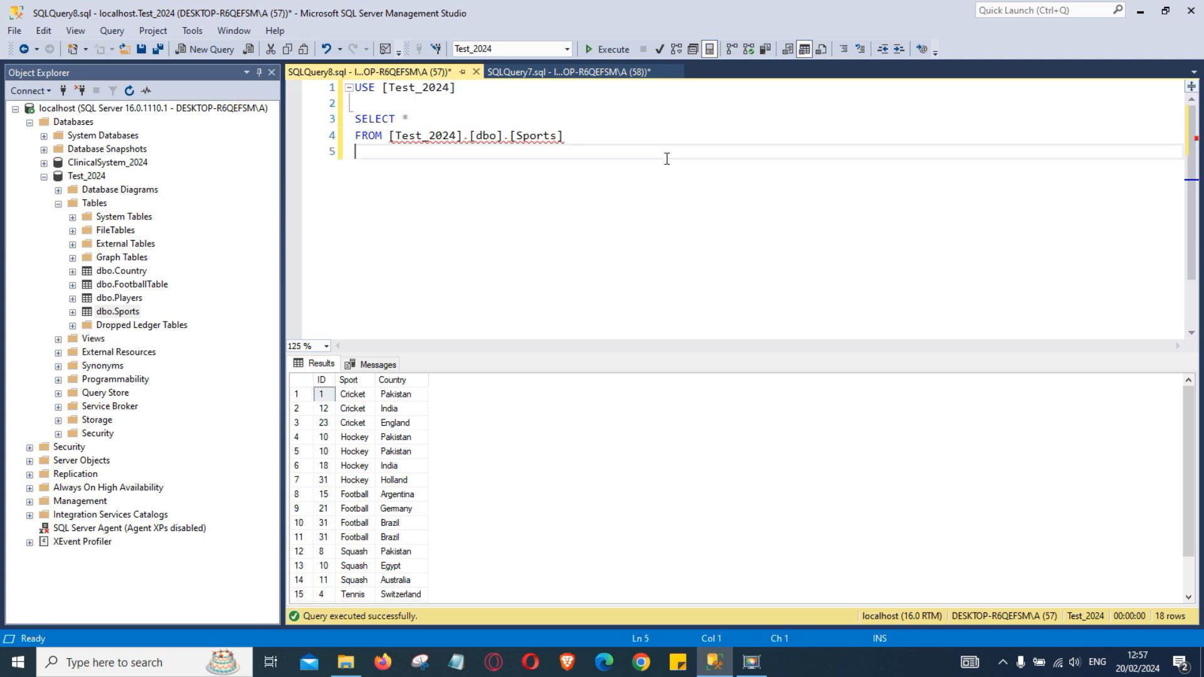
{"action": "type", "text": "SELECT"}
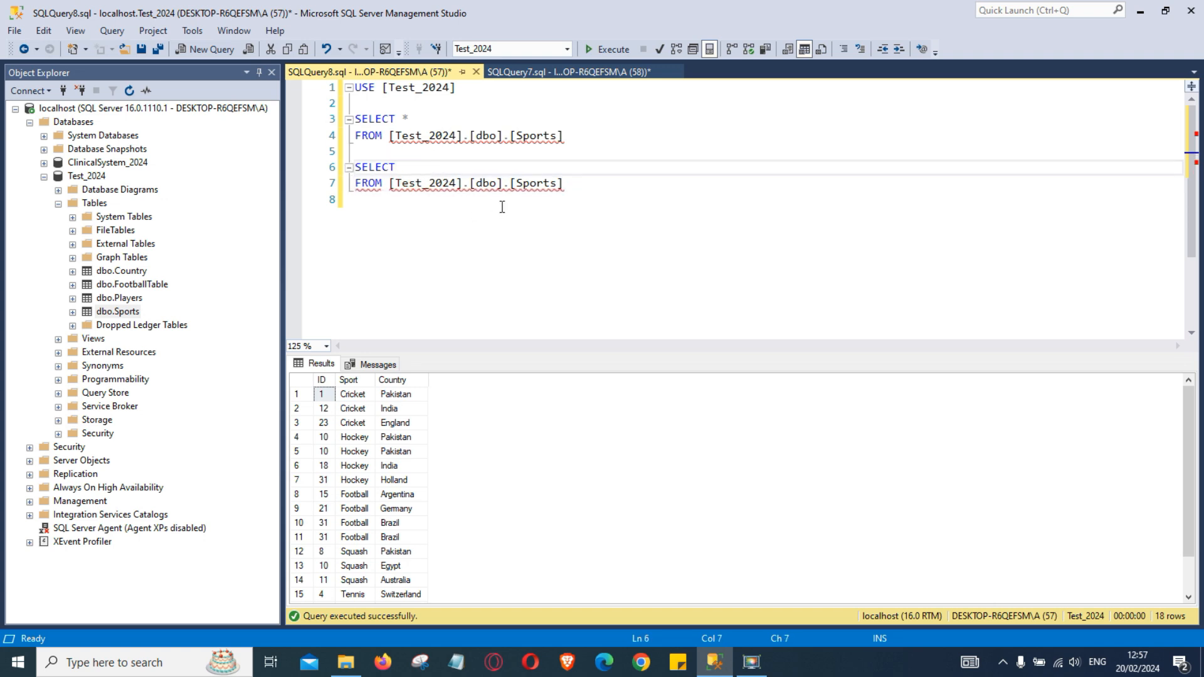
List [Sport] and [Country] FROM [Test_2024].[dbo].[Sports] in the second SELECT
{"action": "key", "text": "Enter"}
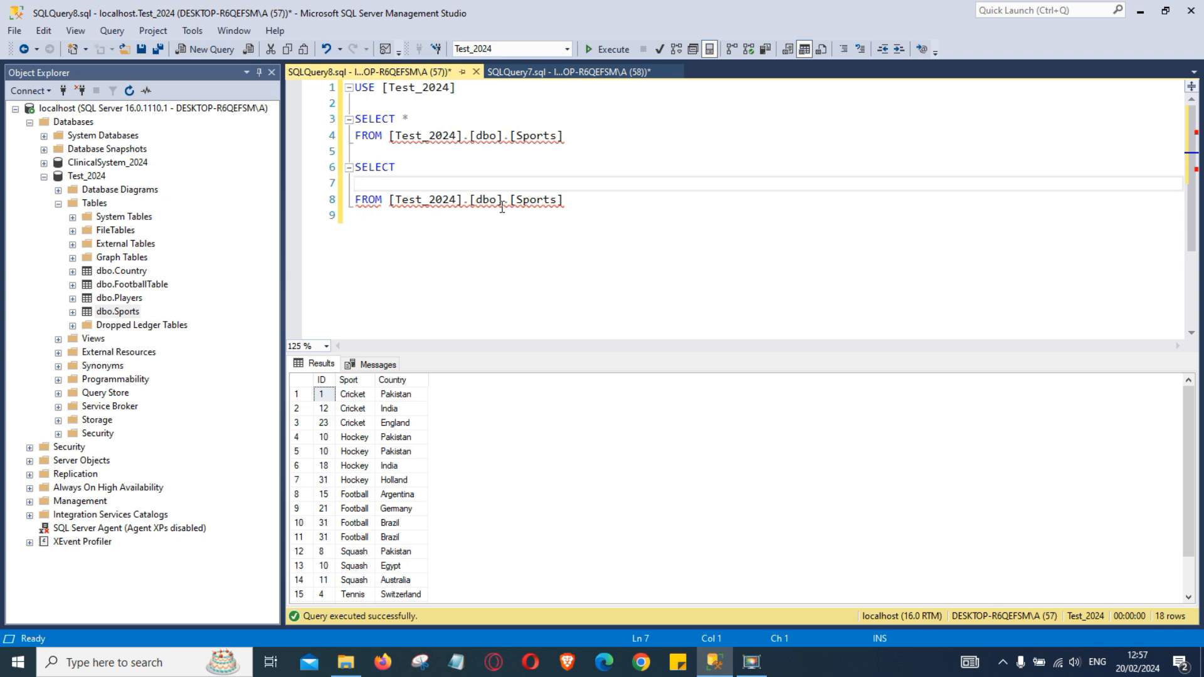
{"action": "type", "text": "["}
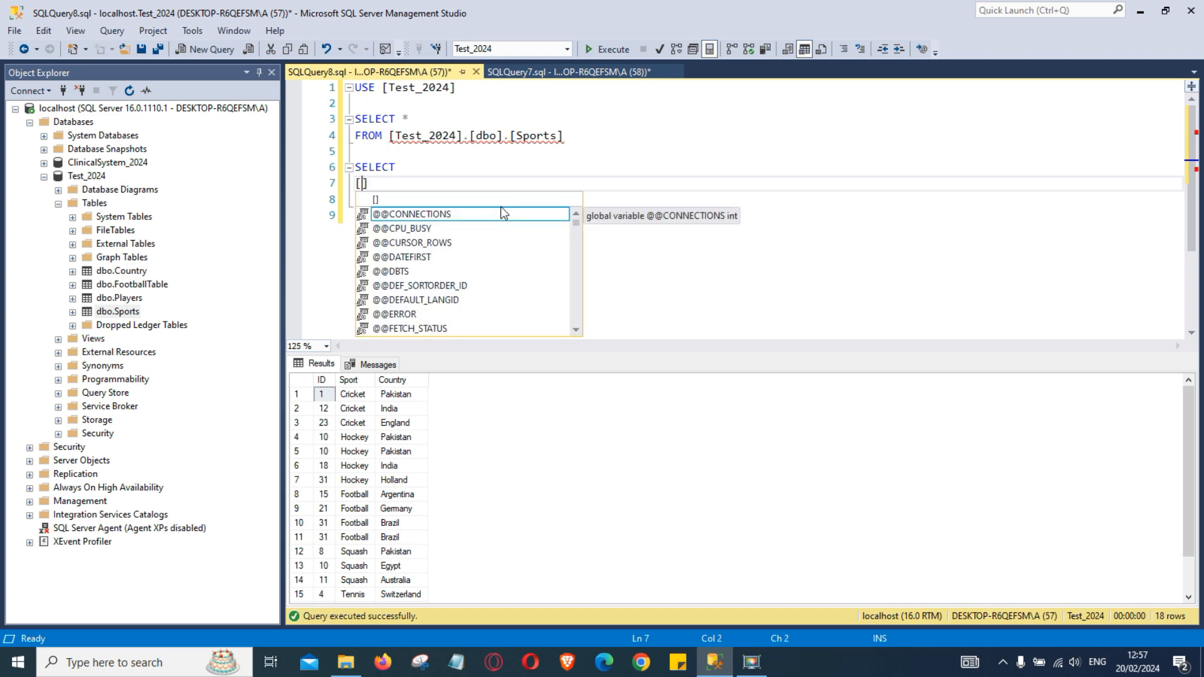
{"action": "type", "text": "Sport"}
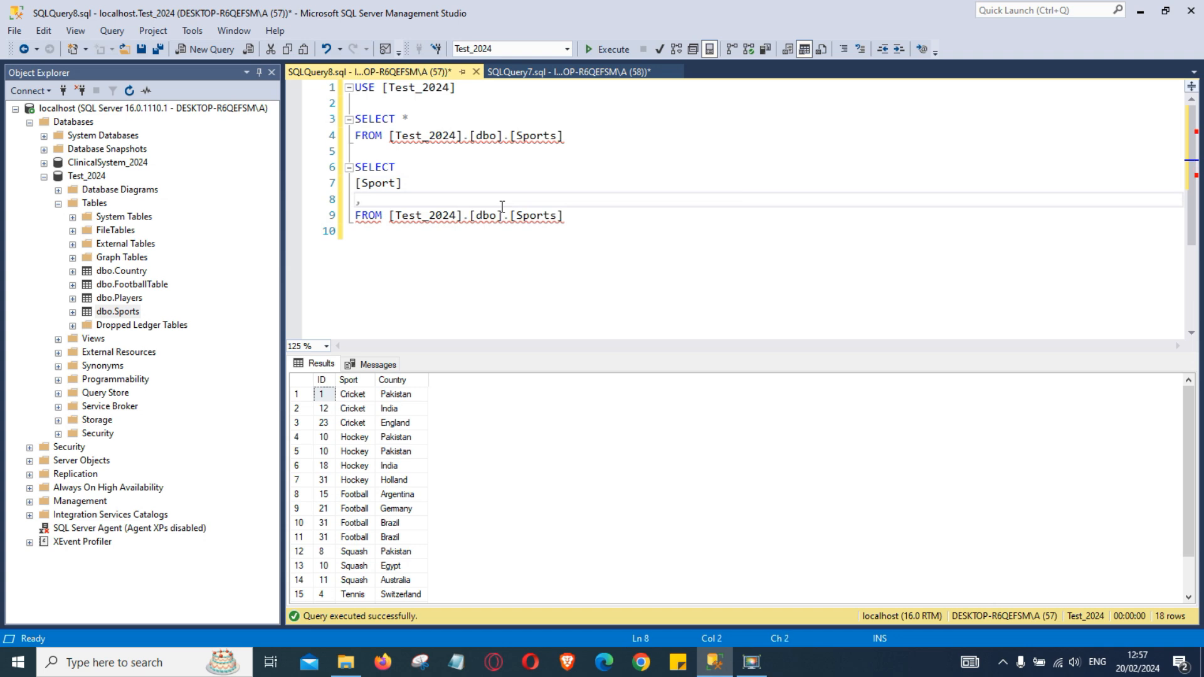
{"action": "type", "text": "[]"}
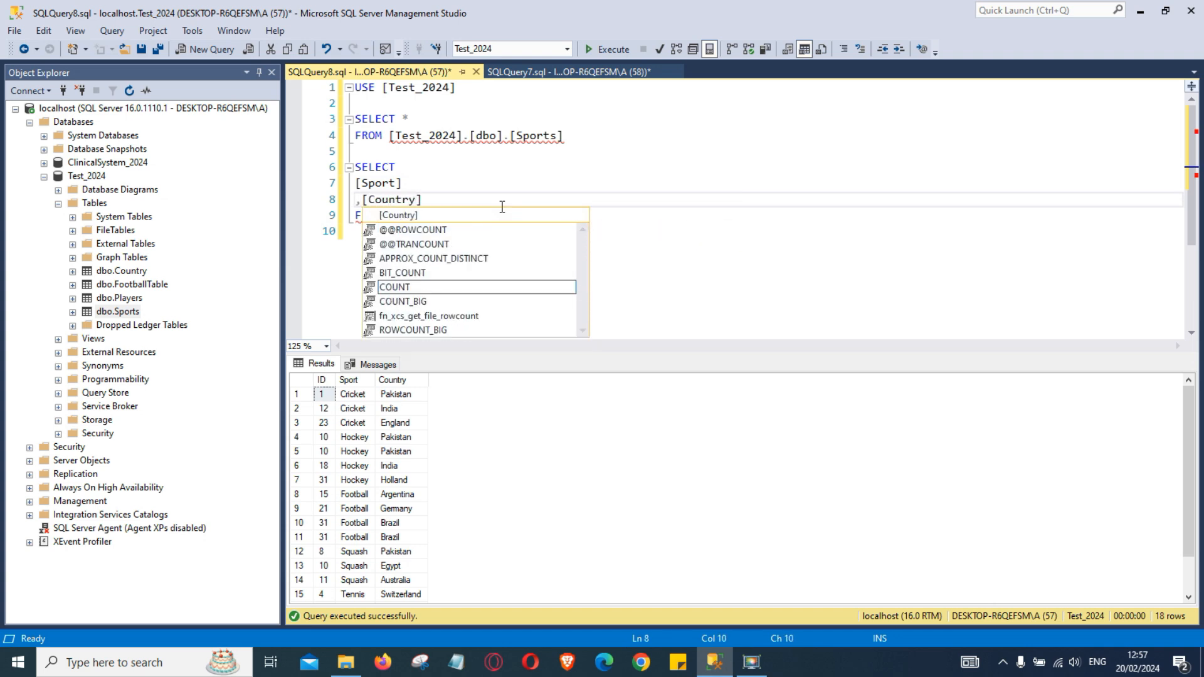
{"action": "type", "text": "FROM [Test_2024].[dbo].[Sports]"}
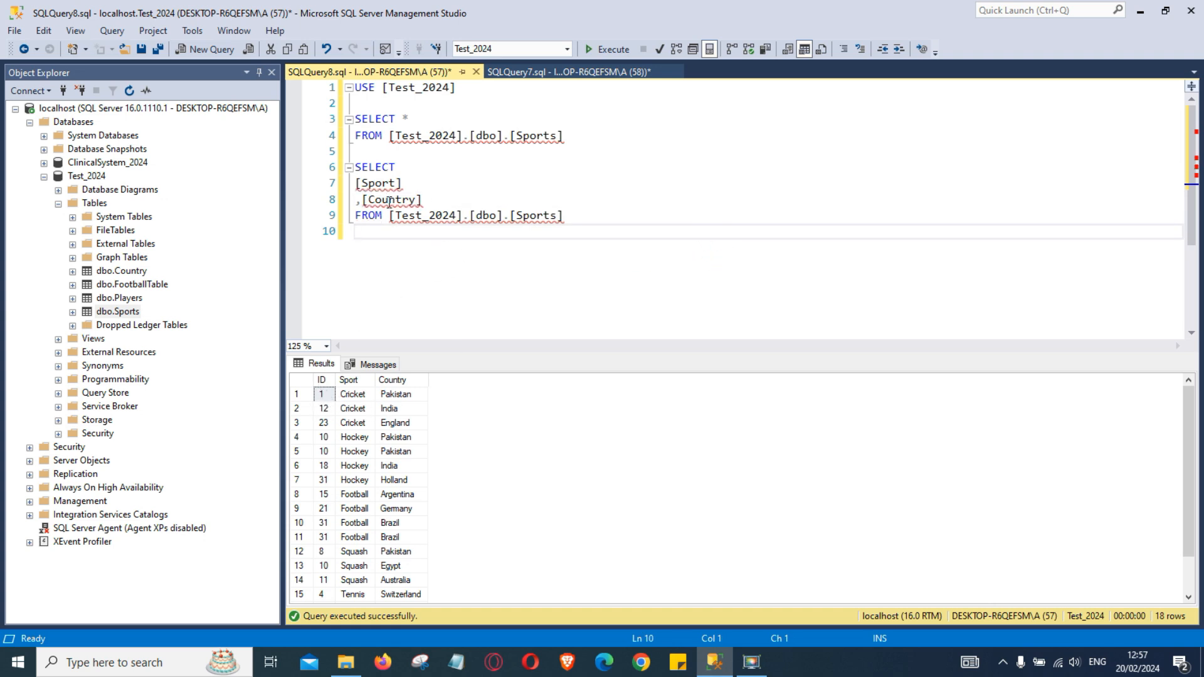
{"action": "left_click_drag", "start_coordinate": [353, 167], "coordinate": [562, 223]}
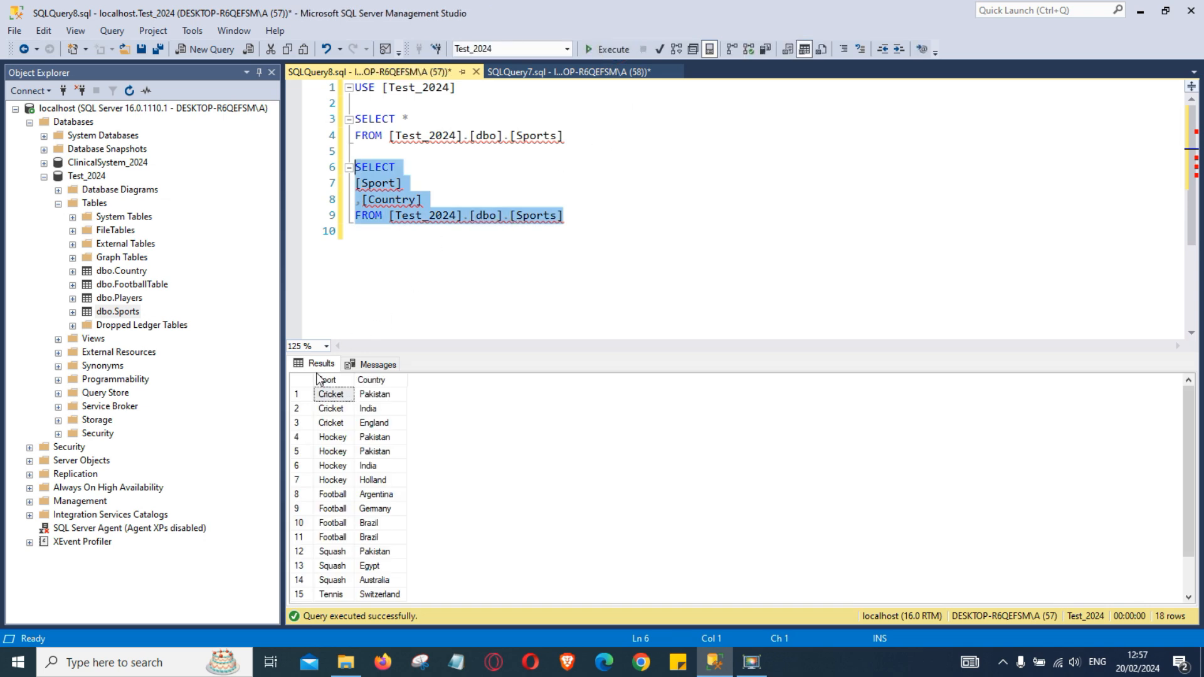
{"action": "left_click", "coordinate": [516, 222]}
{"action": "type", "text": ","}
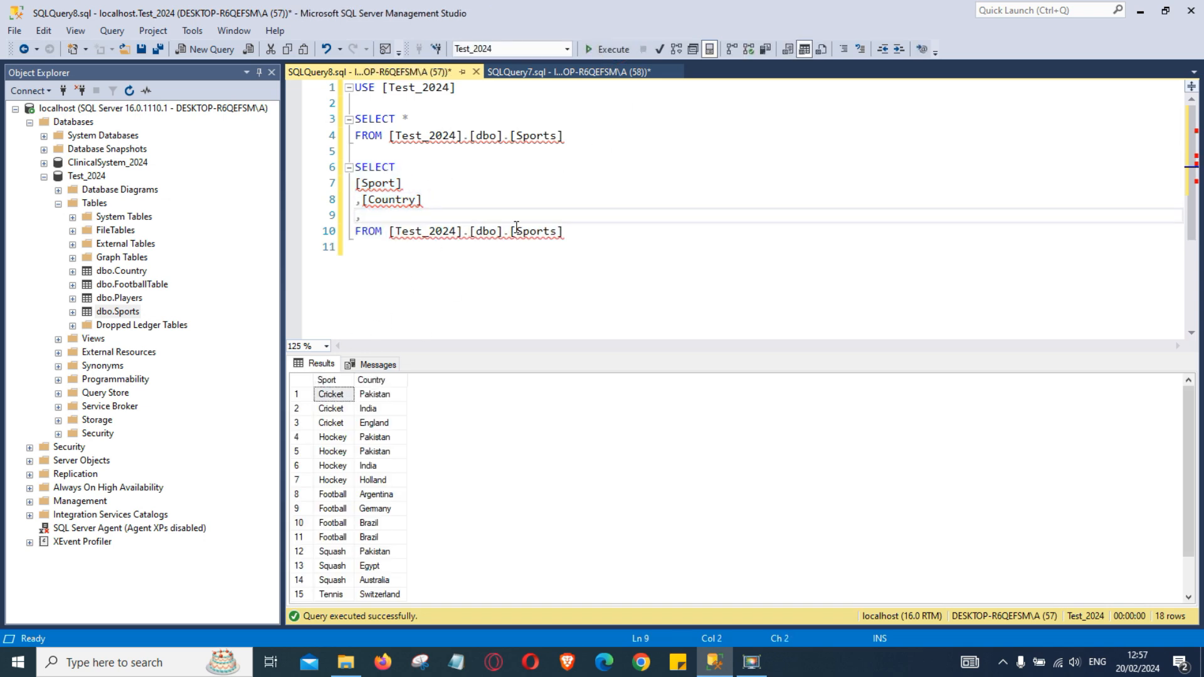
Add a COUNT(*) AS [Duplicates] column after Country and begin the GROUP BY line
{"action": "type", "text": "COUNT"}
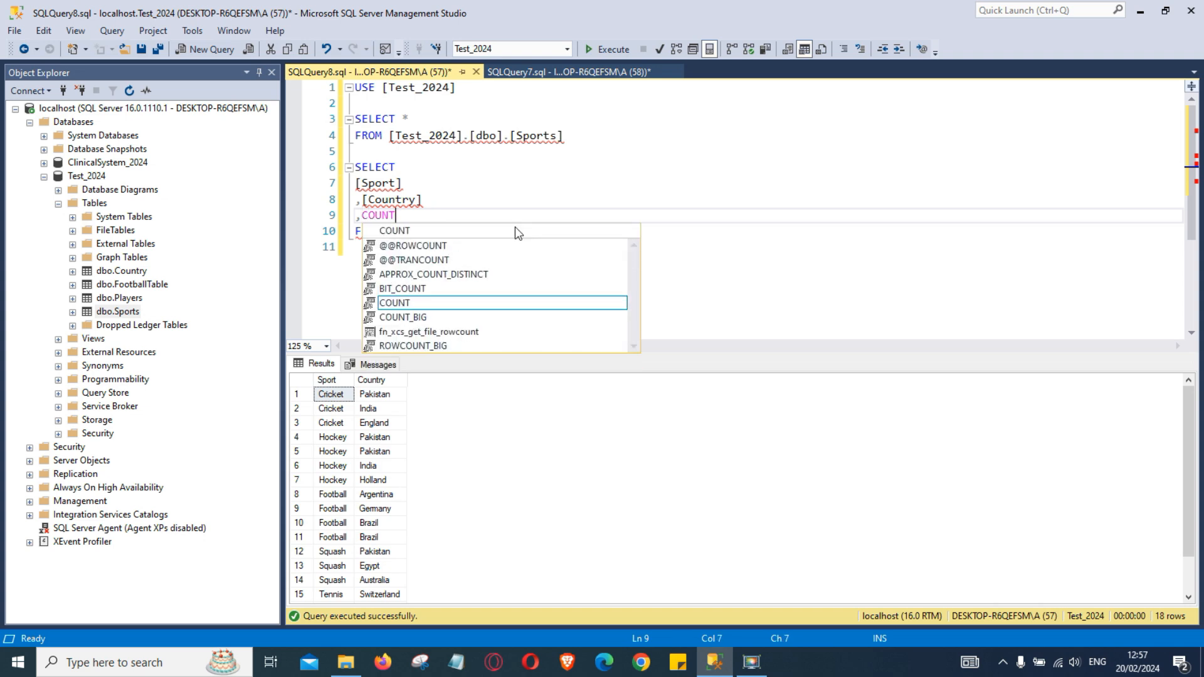
{"action": "type", "text": "("}
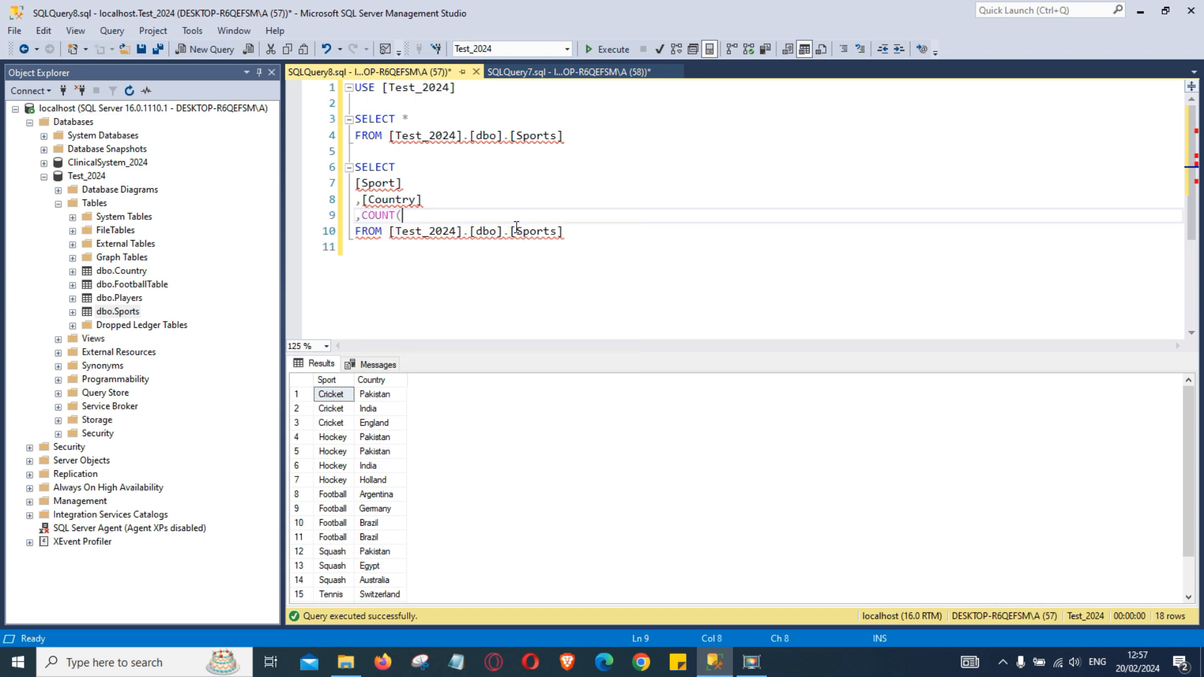
{"action": "type", "text": "*"}
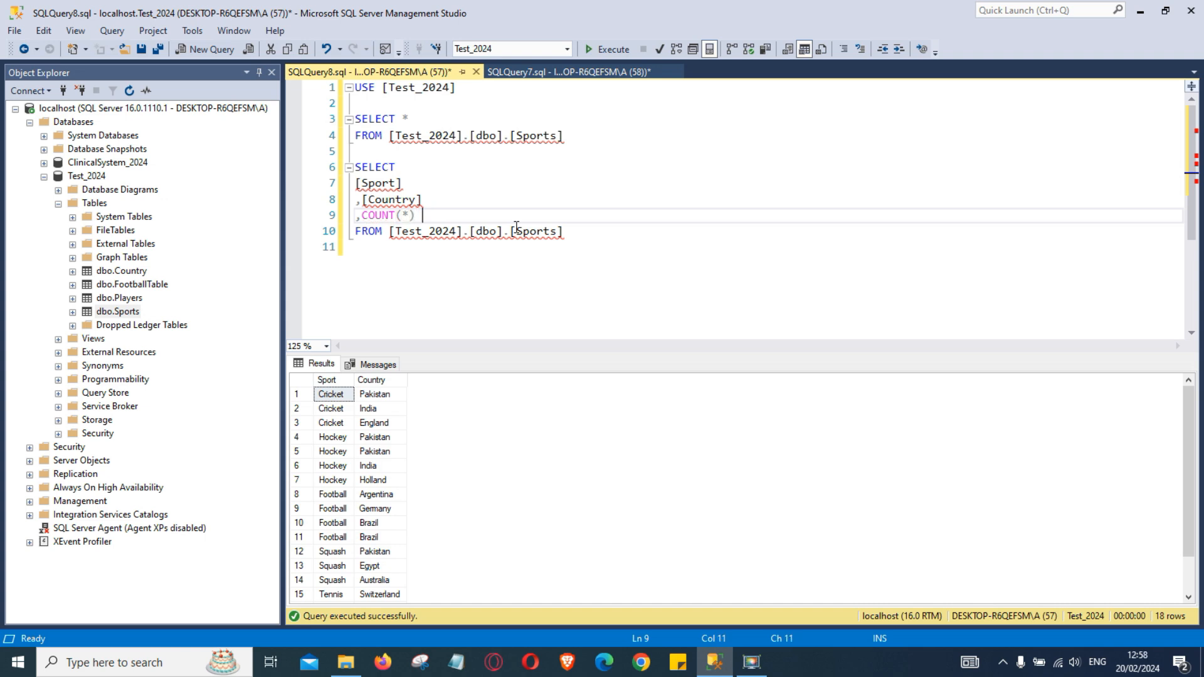
{"action": "type", "text": "AS"}
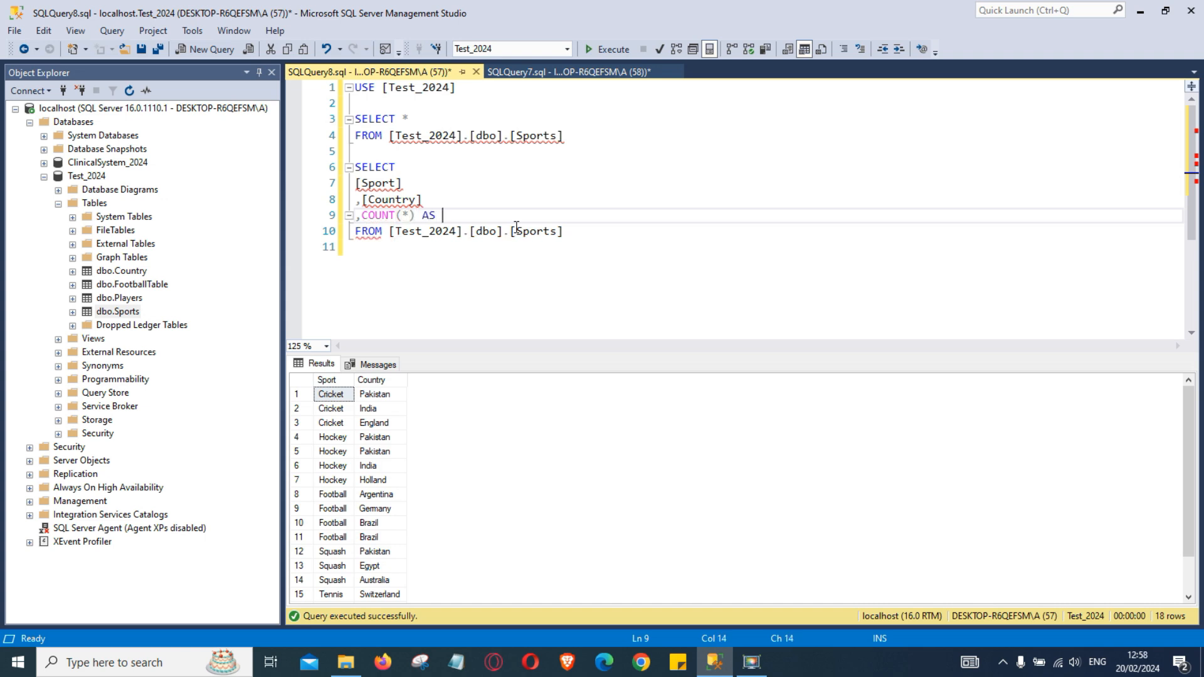
{"action": "type", "text": "[D]"}
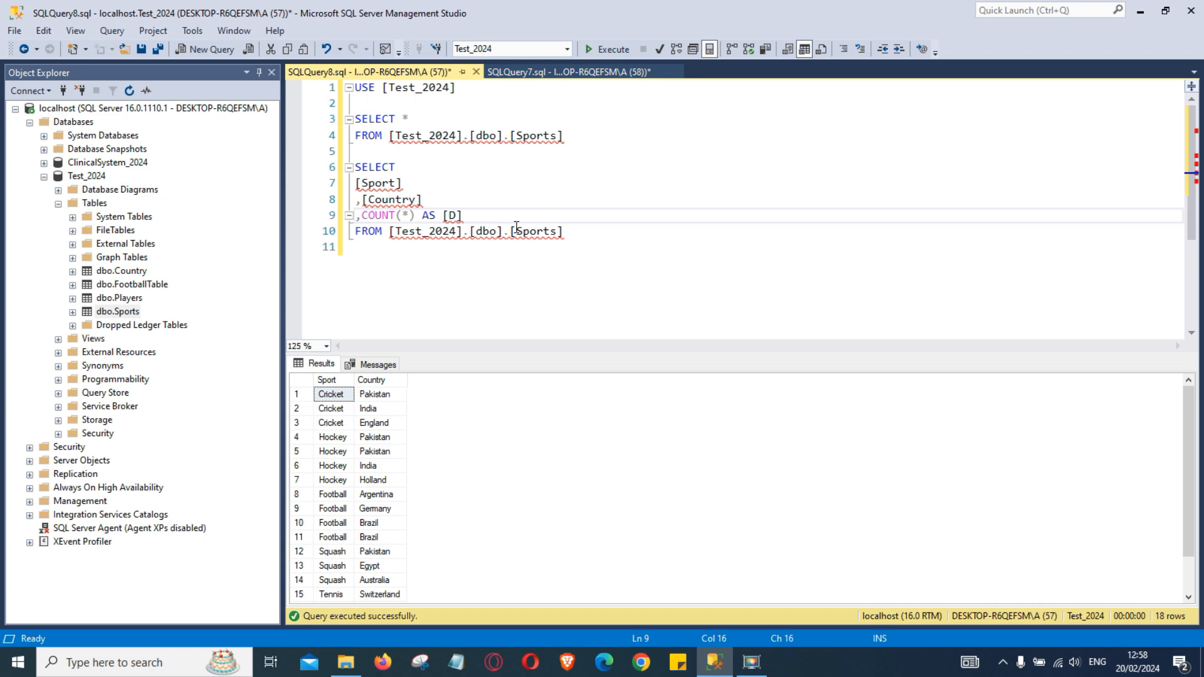
{"action": "type", "text": "uplicate"}
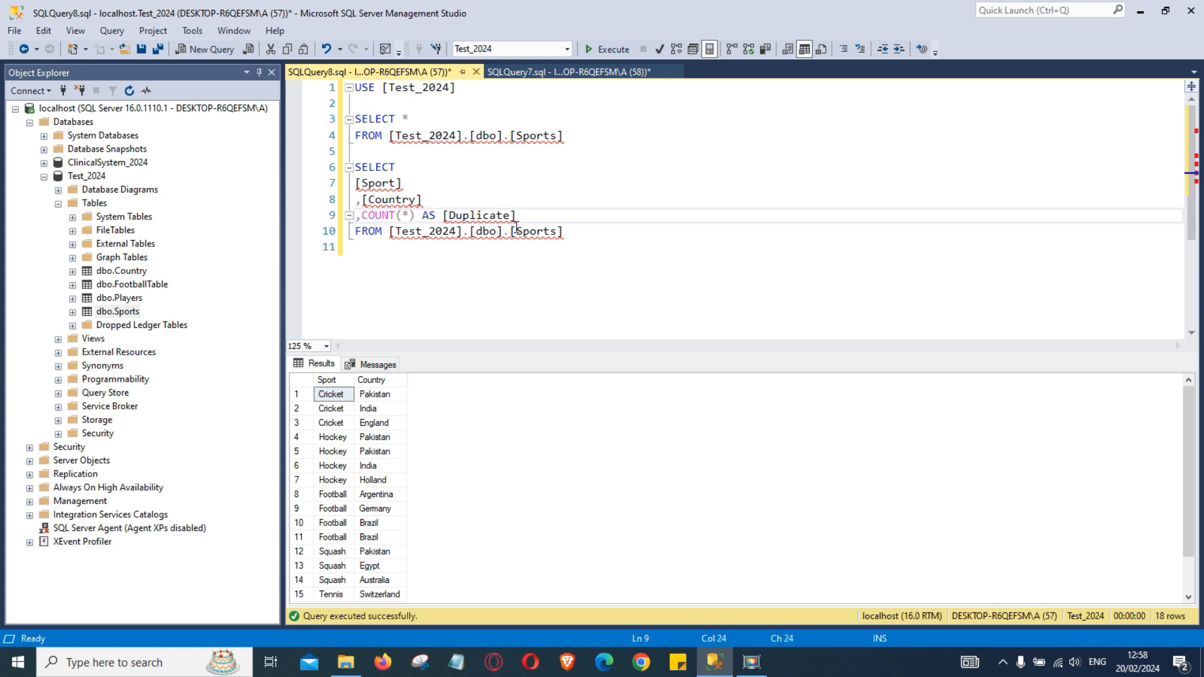
{"action": "type", "text": "s"}
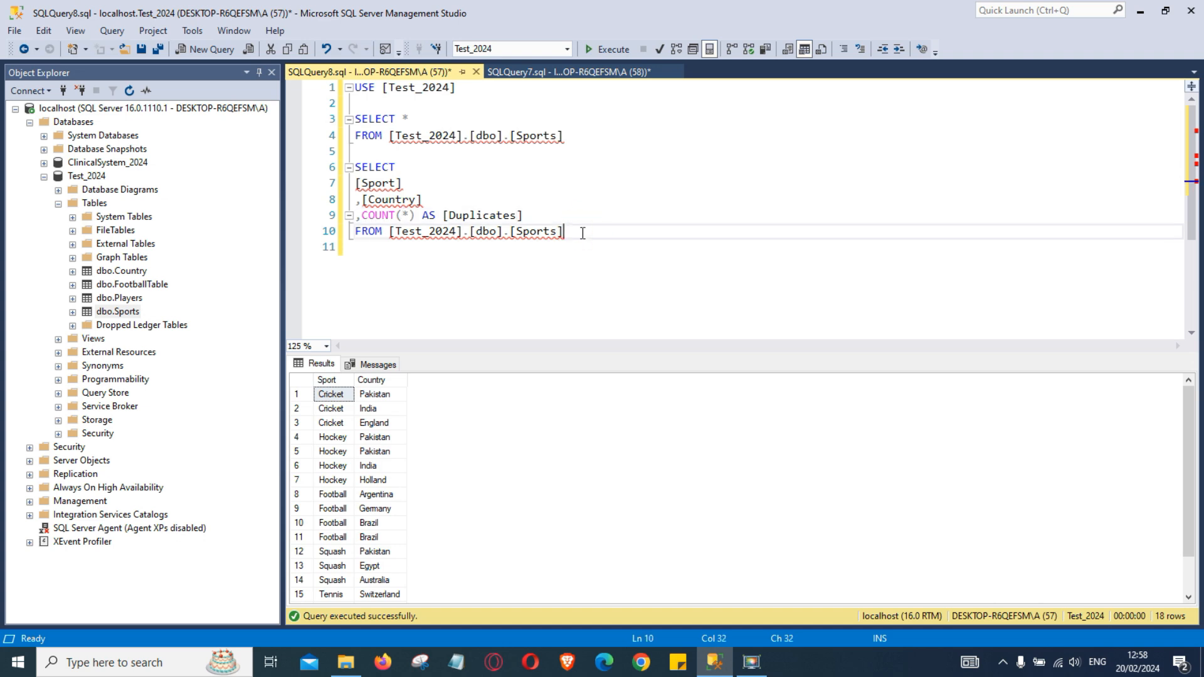
{"action": "type", "text": "GRO"}
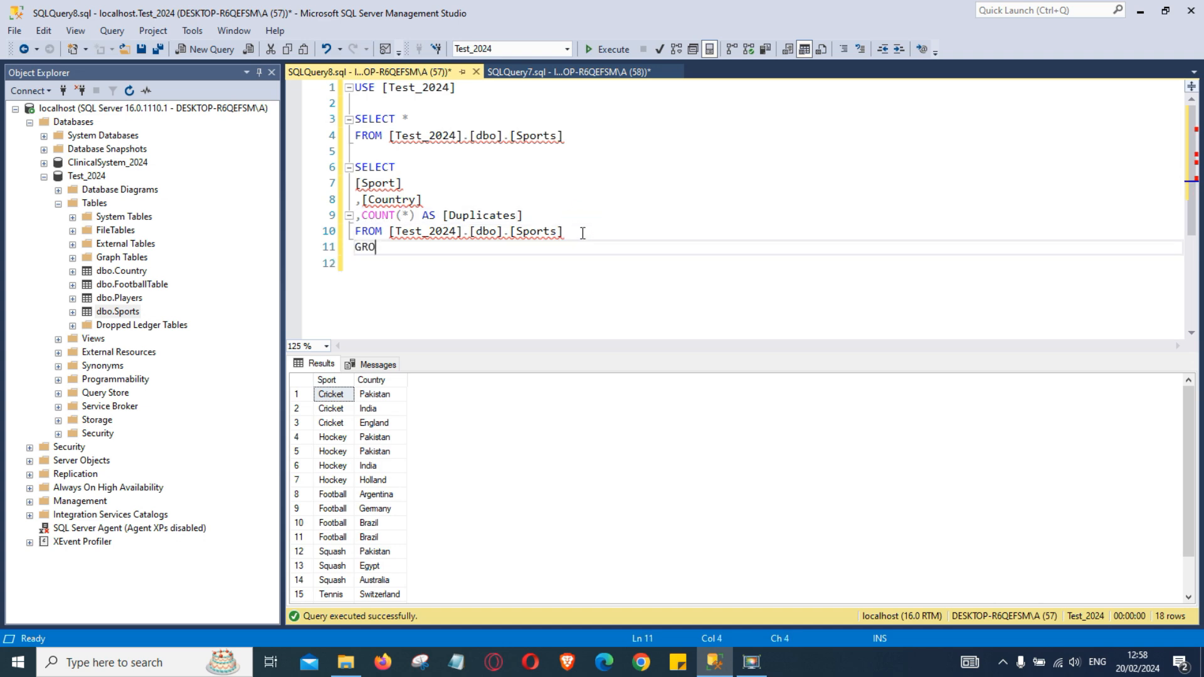
Complete the clause GROUP BY [Sport],[Country] below the FROM line
{"action": "type", "text": "UP BY"}
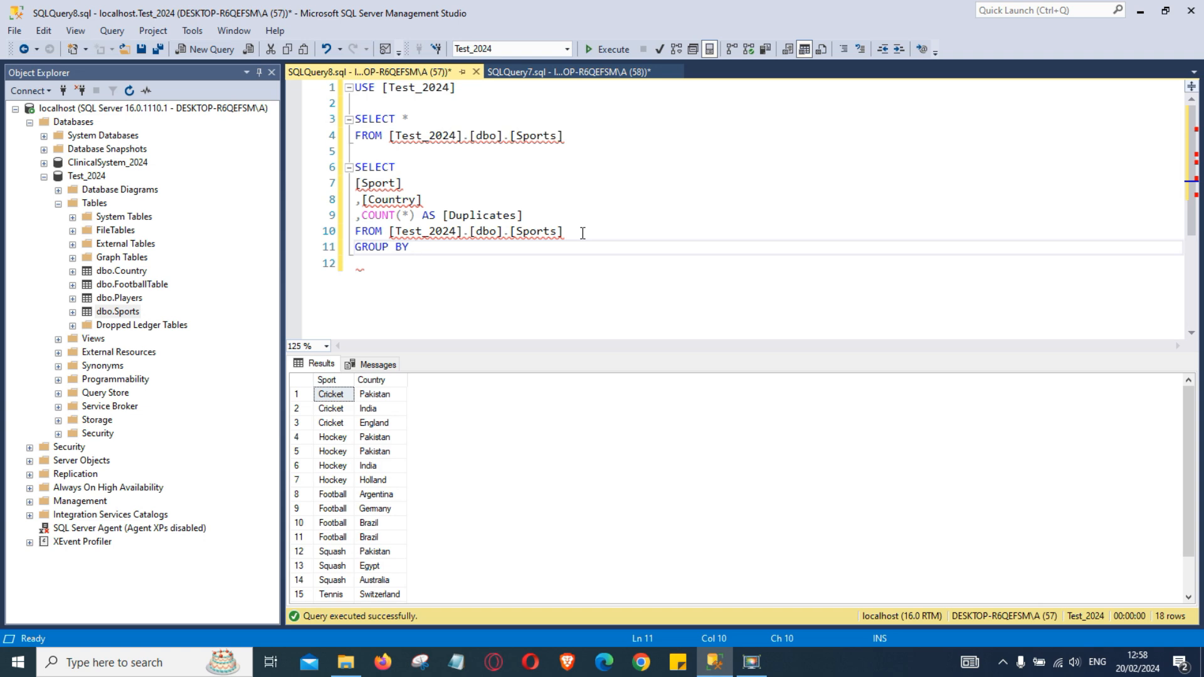
{"action": "type", "text": "[]"}
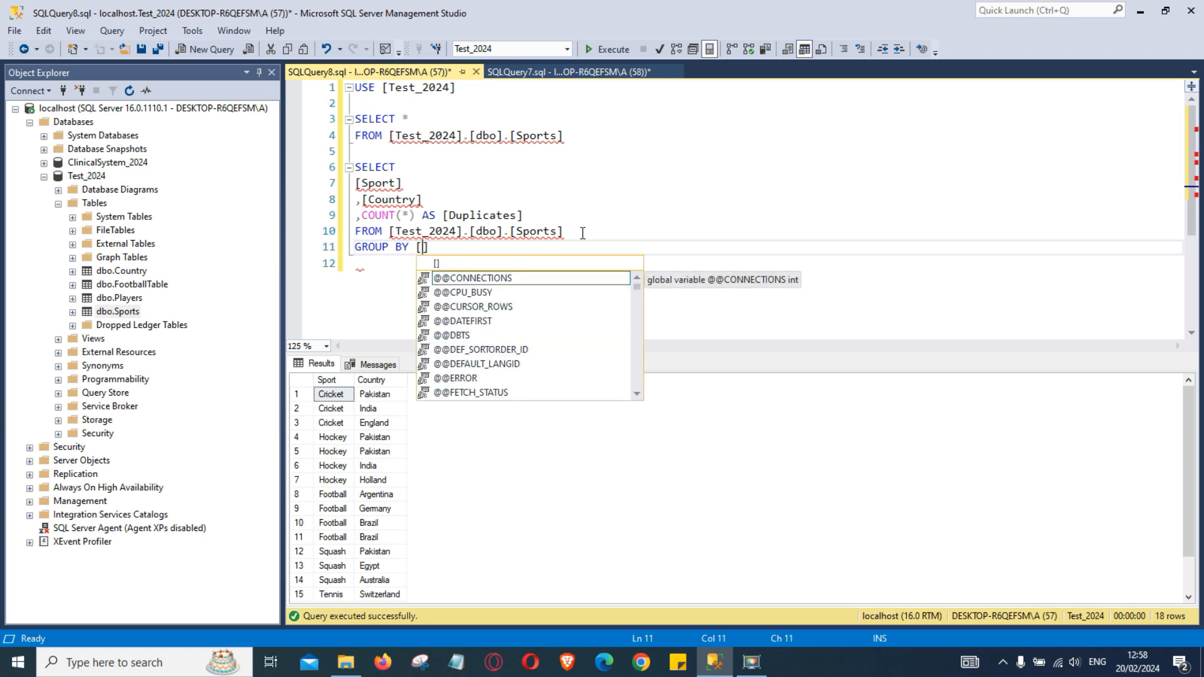
{"action": "type", "text": "Spor"}
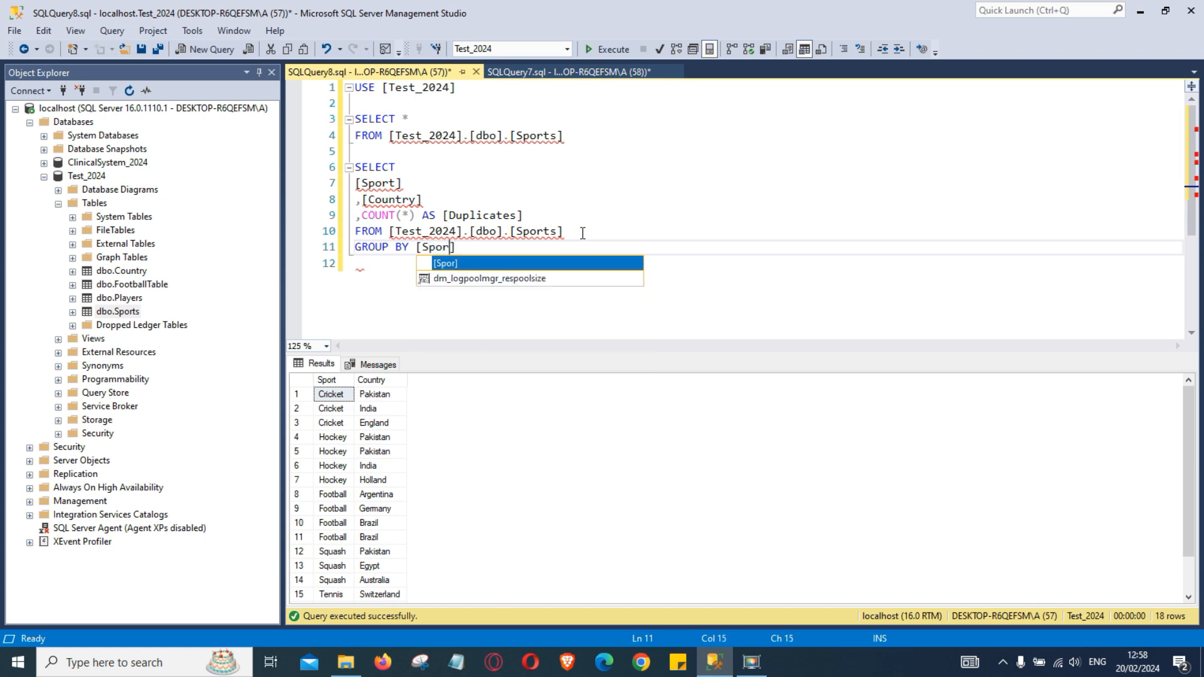
{"action": "type", "text": "t],[]"}
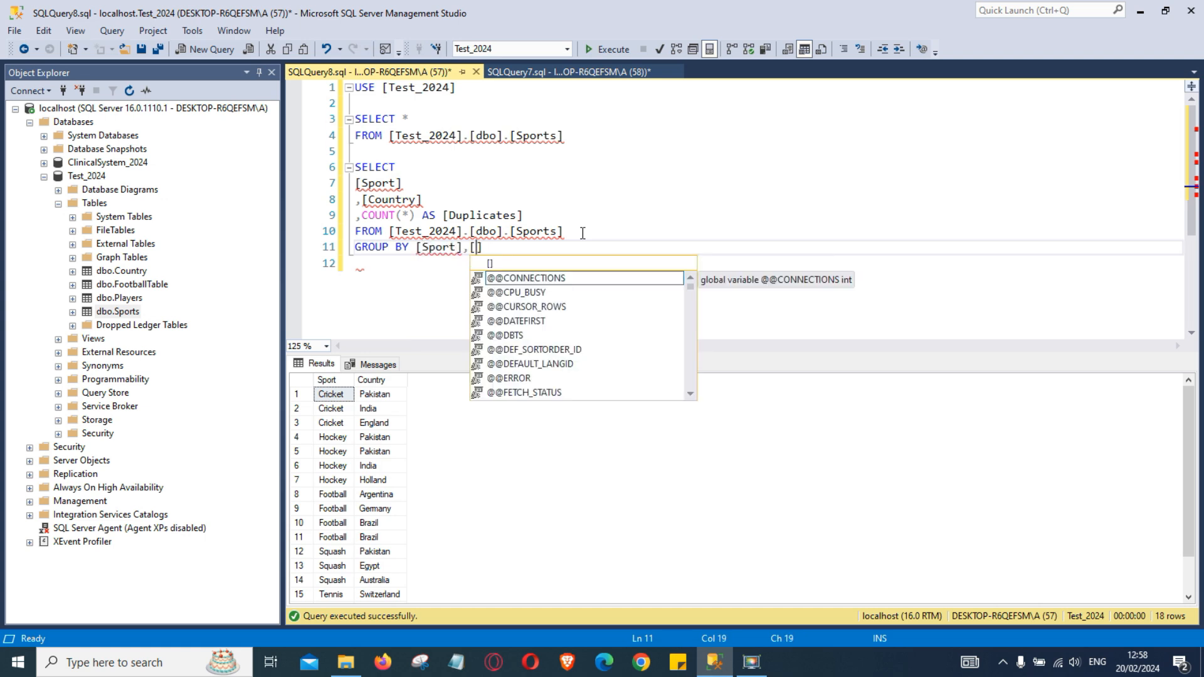
{"action": "type", "text": "Country"}
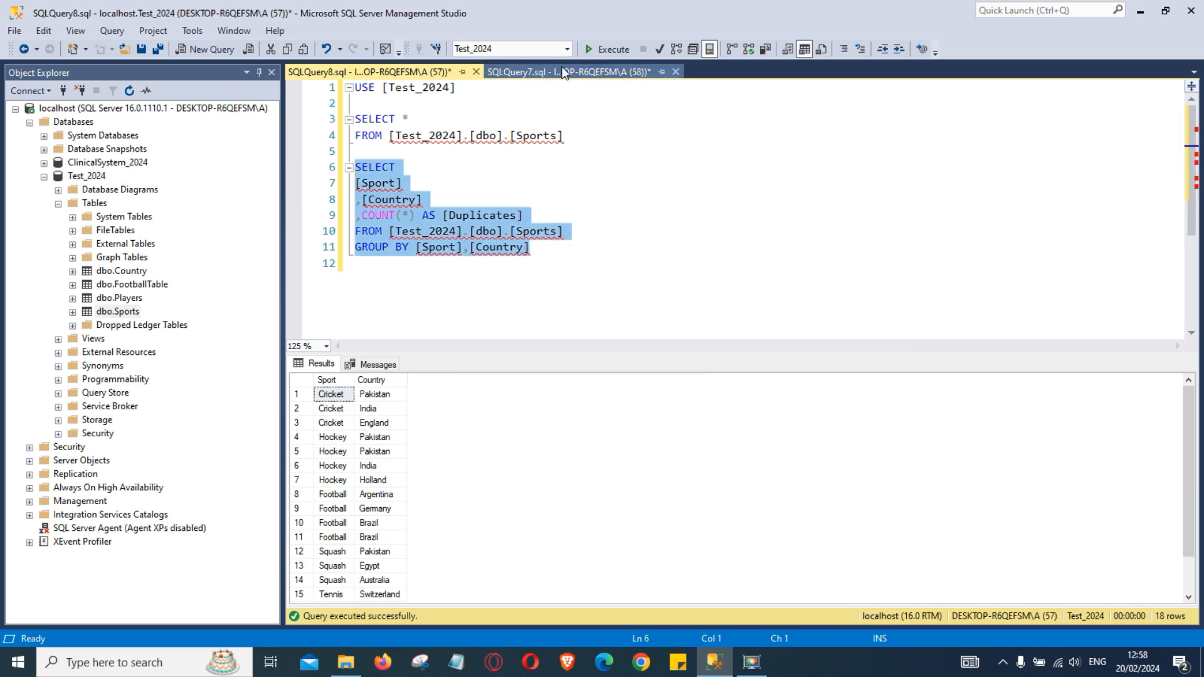
Execute the grouped query and check Football–Brazil, Hockey–Pakistan and Tennis–Switzerland each count 2
{"action": "left_click", "coordinate": [610, 48]}
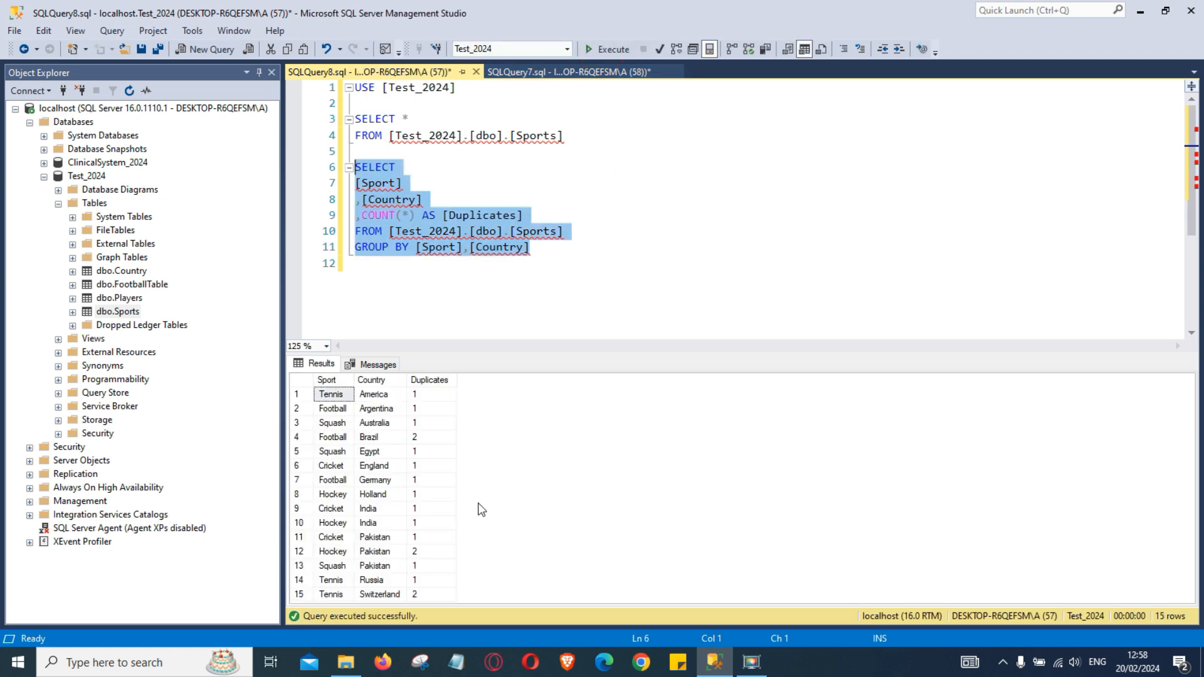
{"action": "mouse_move", "coordinate": [388, 439]}
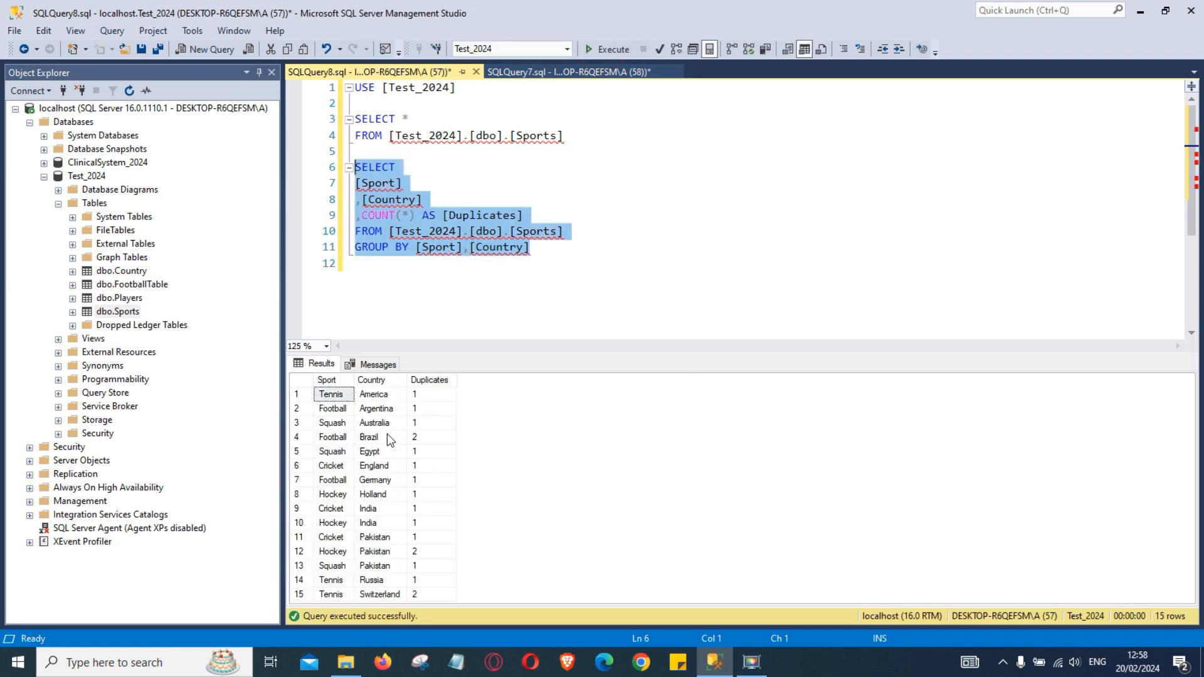
{"action": "mouse_move", "coordinate": [335, 451]}
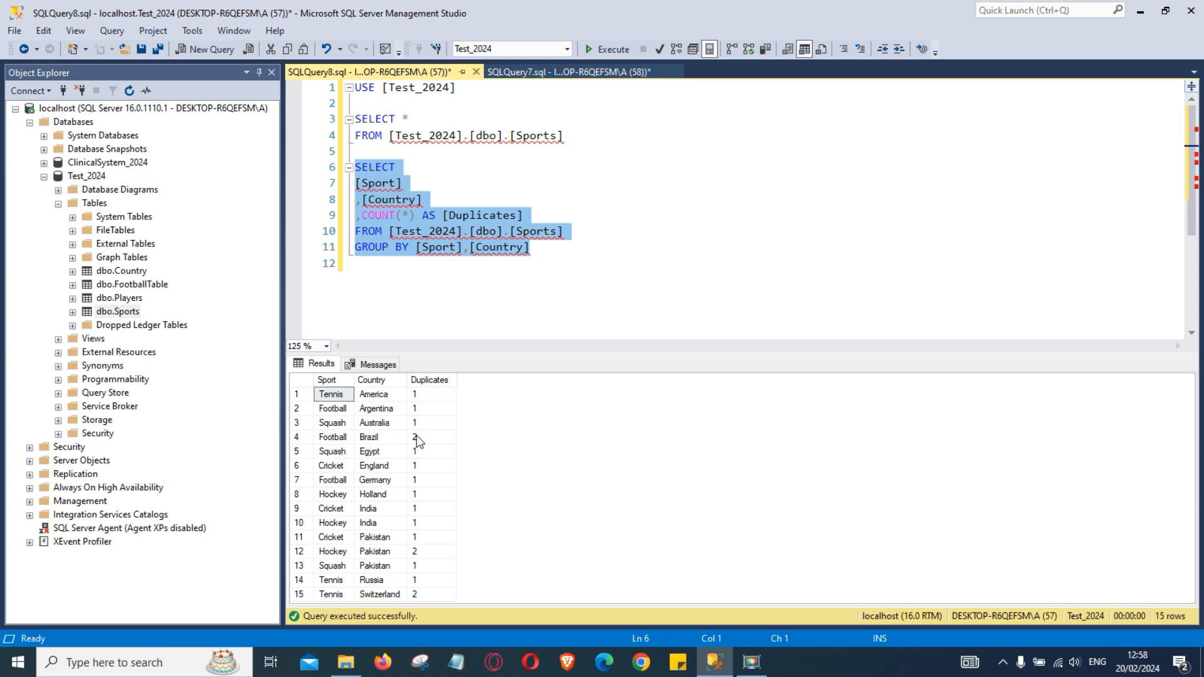
{"action": "left_click", "coordinate": [431, 438]}
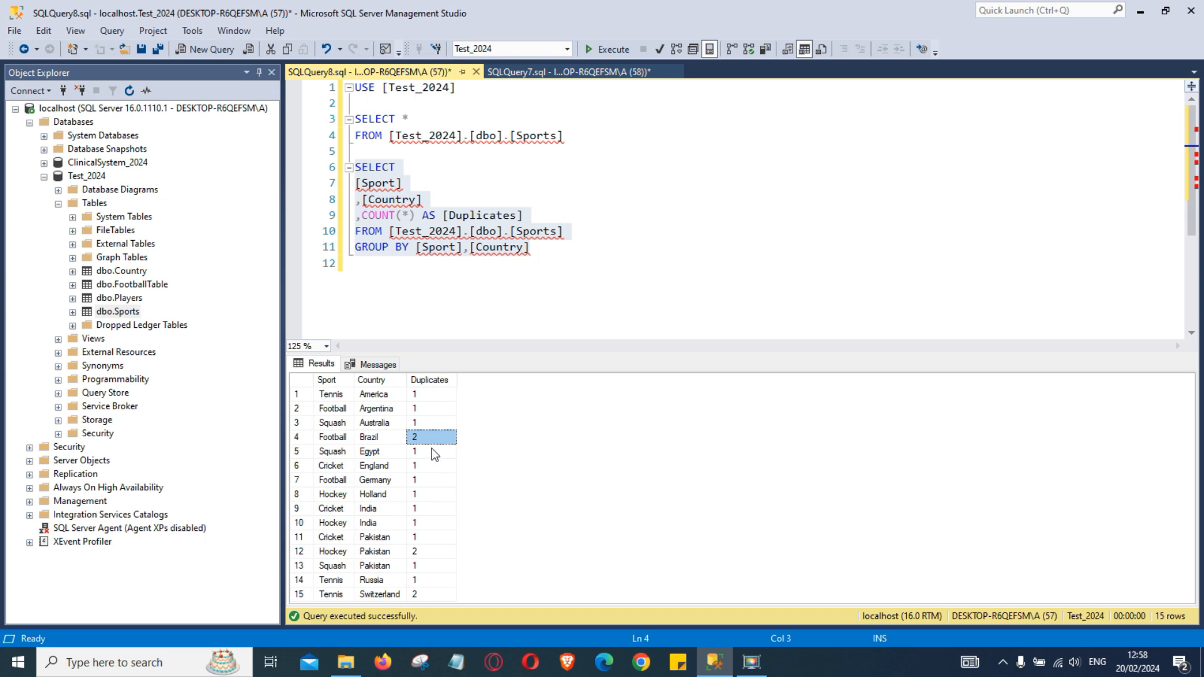
{"action": "mouse_move", "coordinate": [429, 575]}
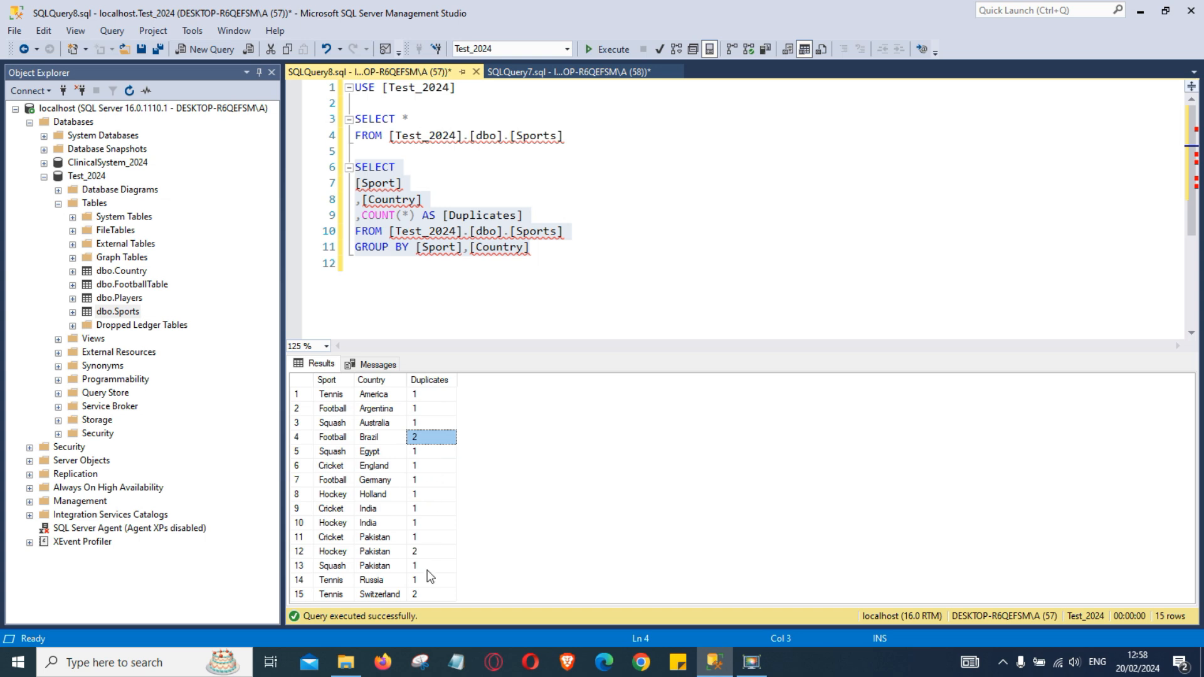
{"action": "left_click", "coordinate": [332, 550]}
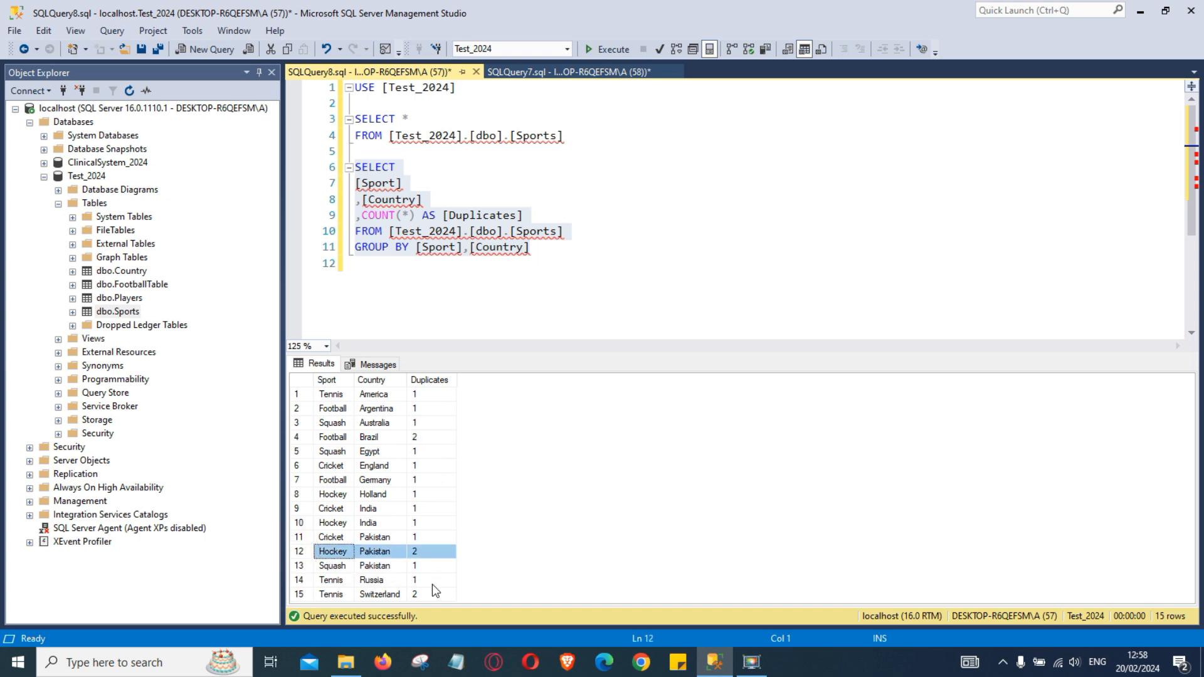
{"action": "left_click", "coordinate": [330, 594]}
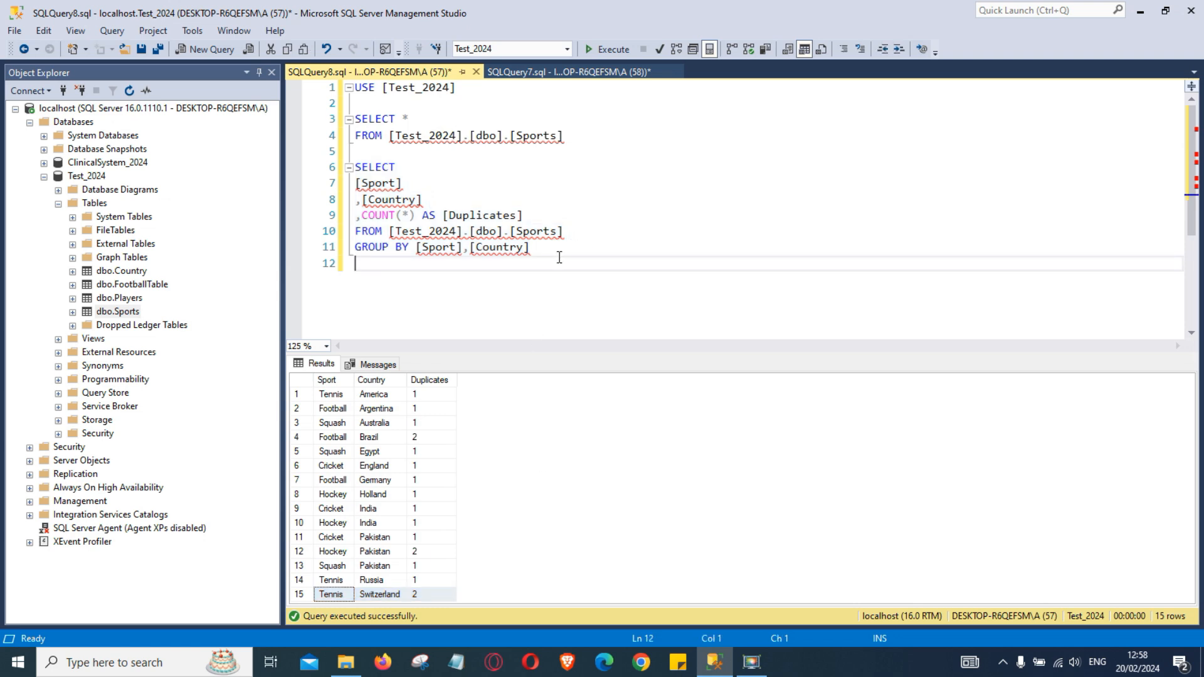
Add HAVING COUNT(*) >1 after the GROUP BY line
{"action": "type", "text": "HAVING"}
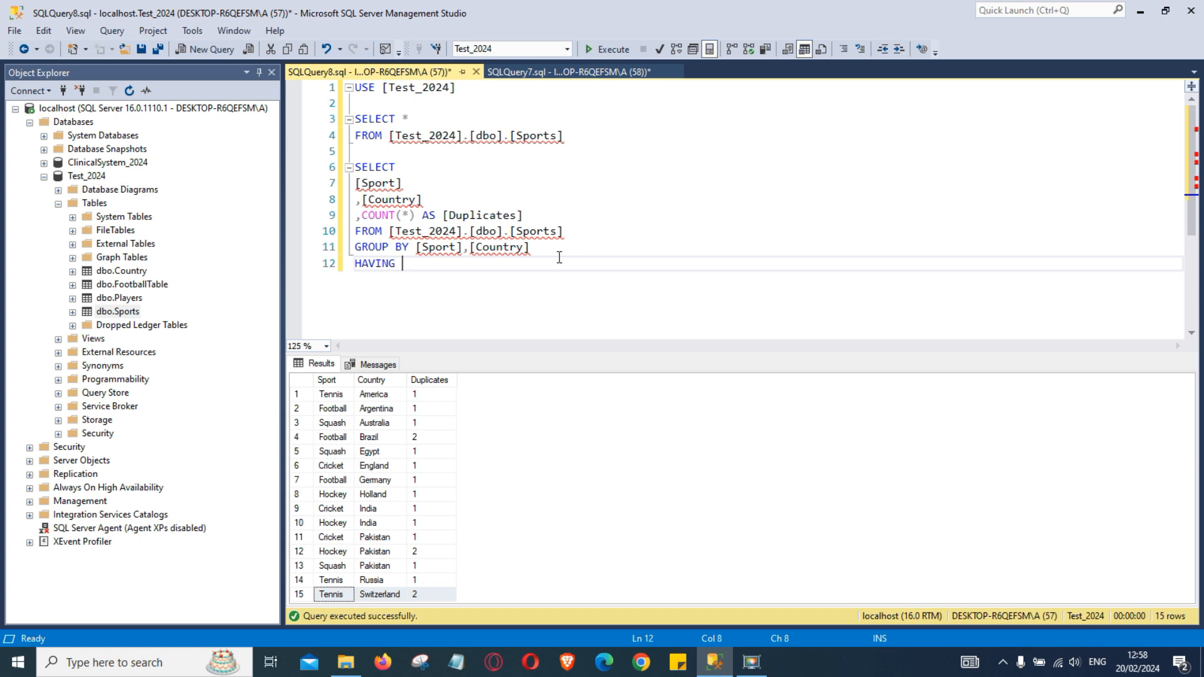
{"action": "type", "text": "CO"}
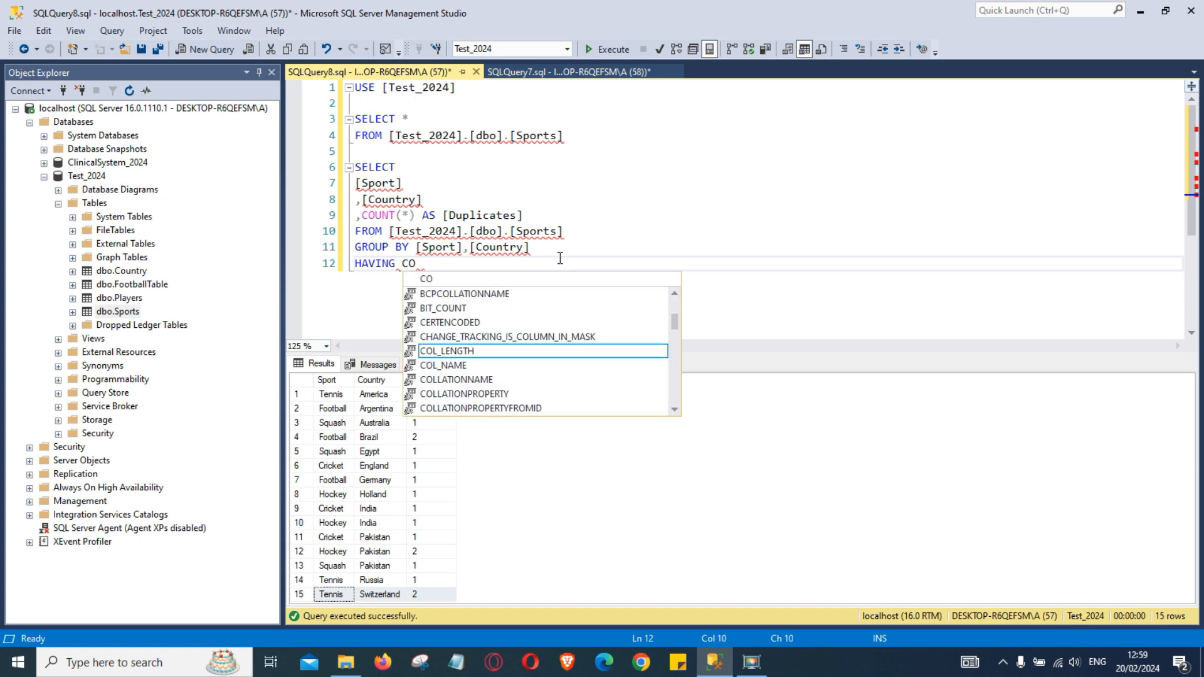
{"action": "type", "text": "UNT(*"}
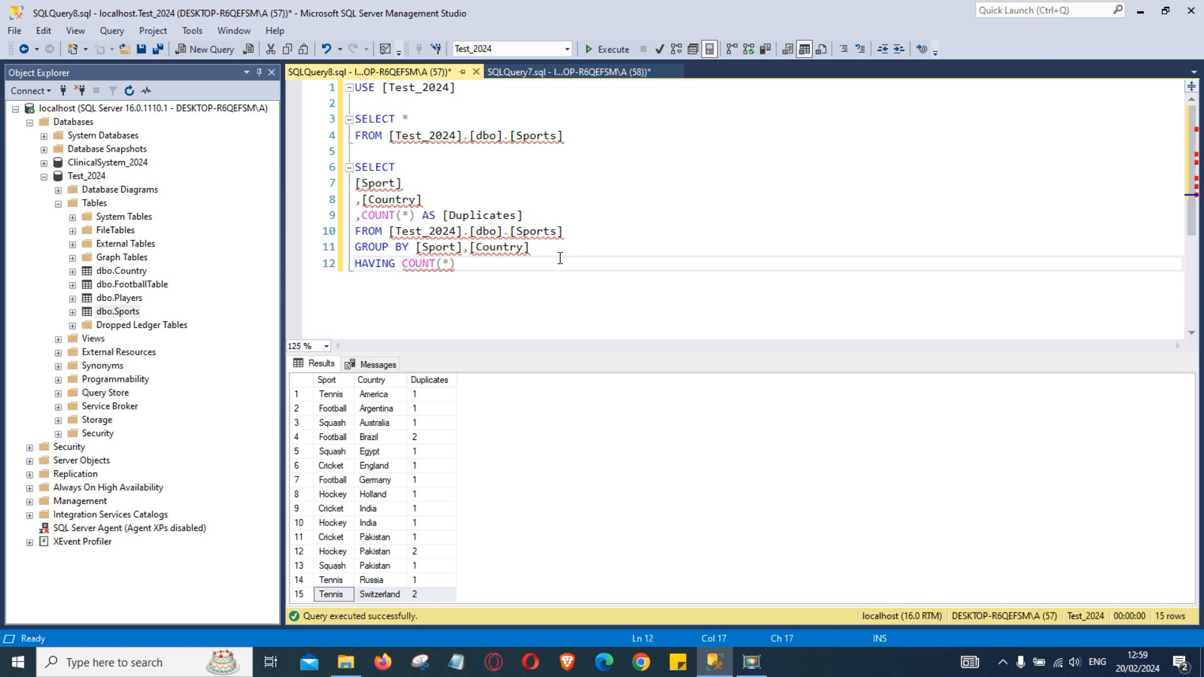
{"action": "type", "text": ">"}
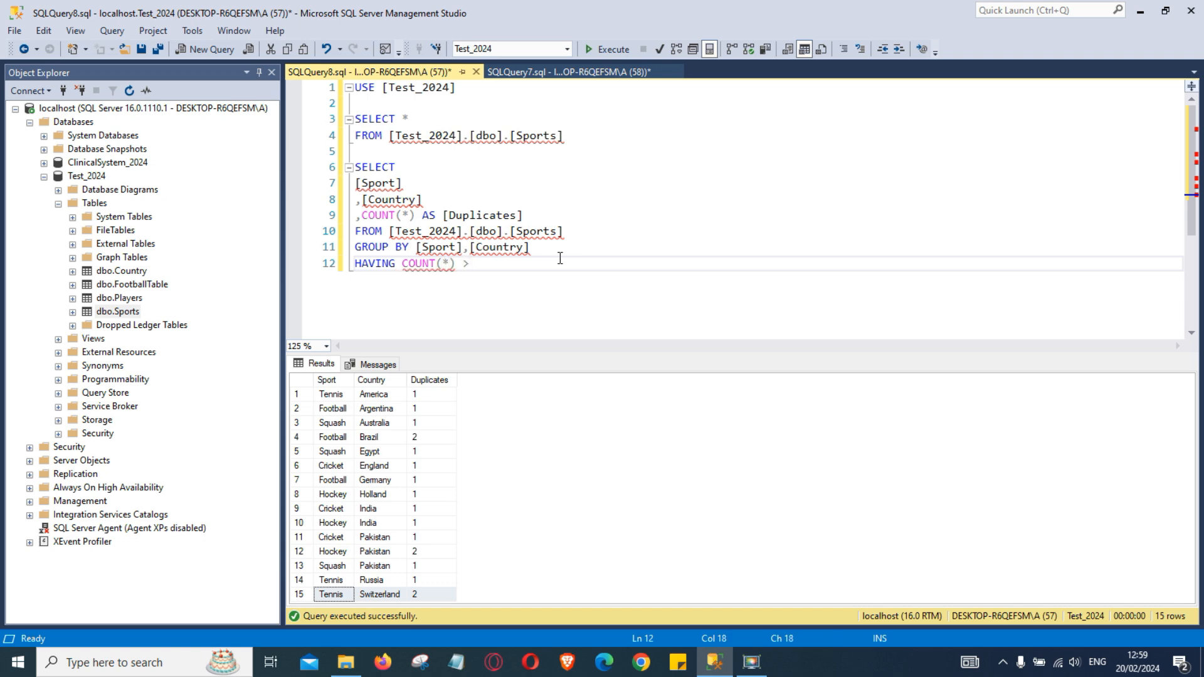
{"action": "type", "text": "1"}
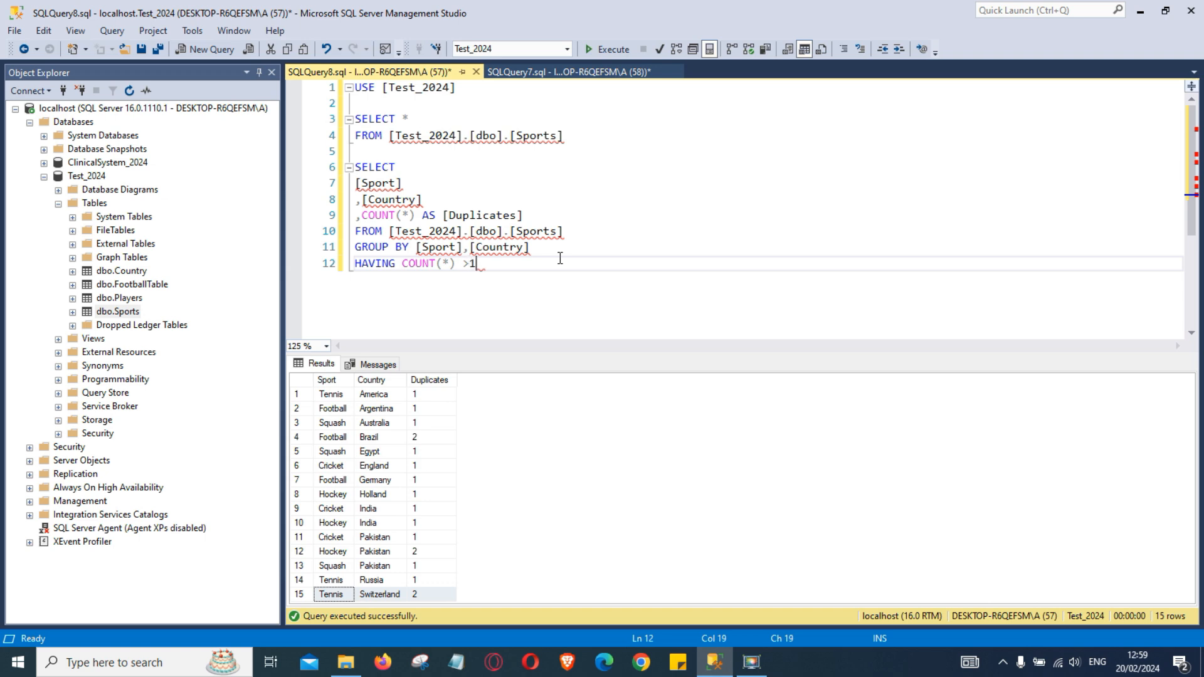
Select the grouped query and execute it to return the 3 duplicate pairs
{"action": "left_click_drag", "start_coordinate": [474, 264], "coordinate": [354, 200]}
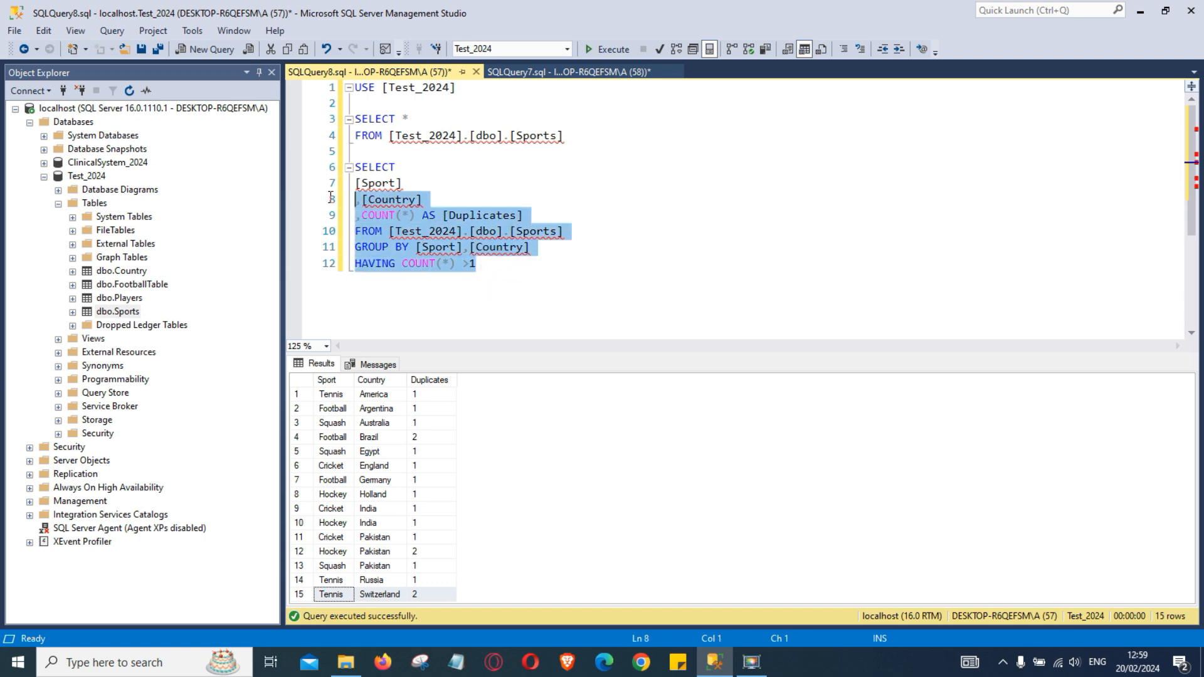
{"action": "left_click", "coordinate": [612, 49]}
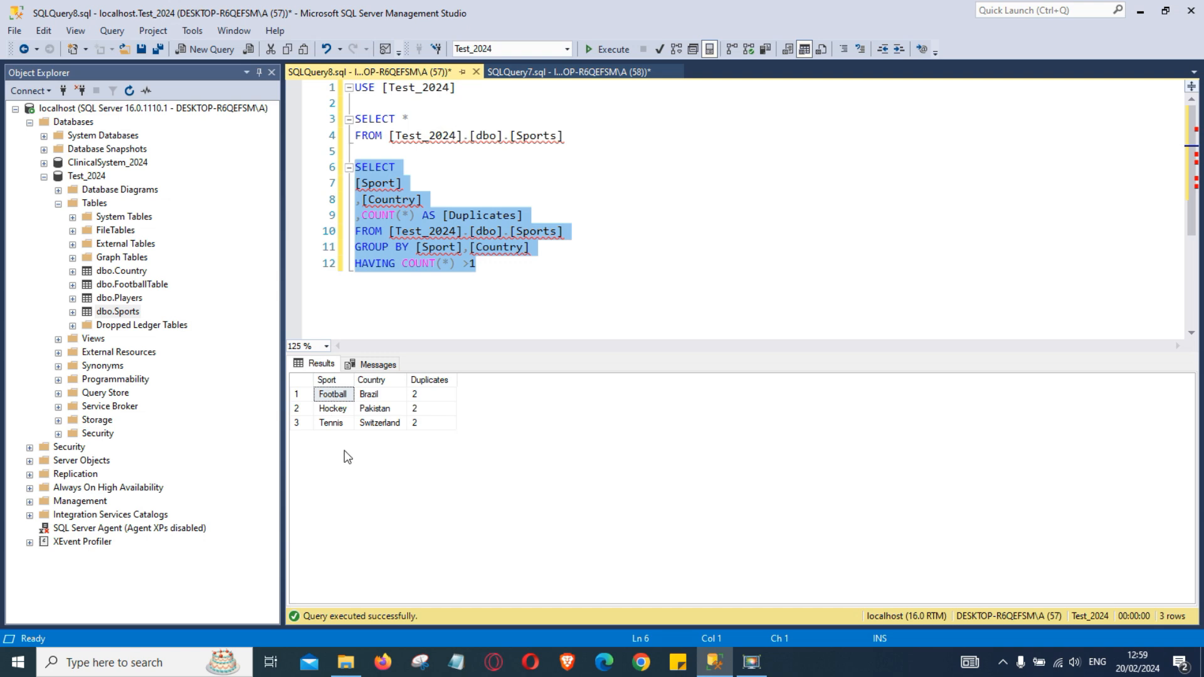
{"action": "mouse_move", "coordinate": [598, 293]}
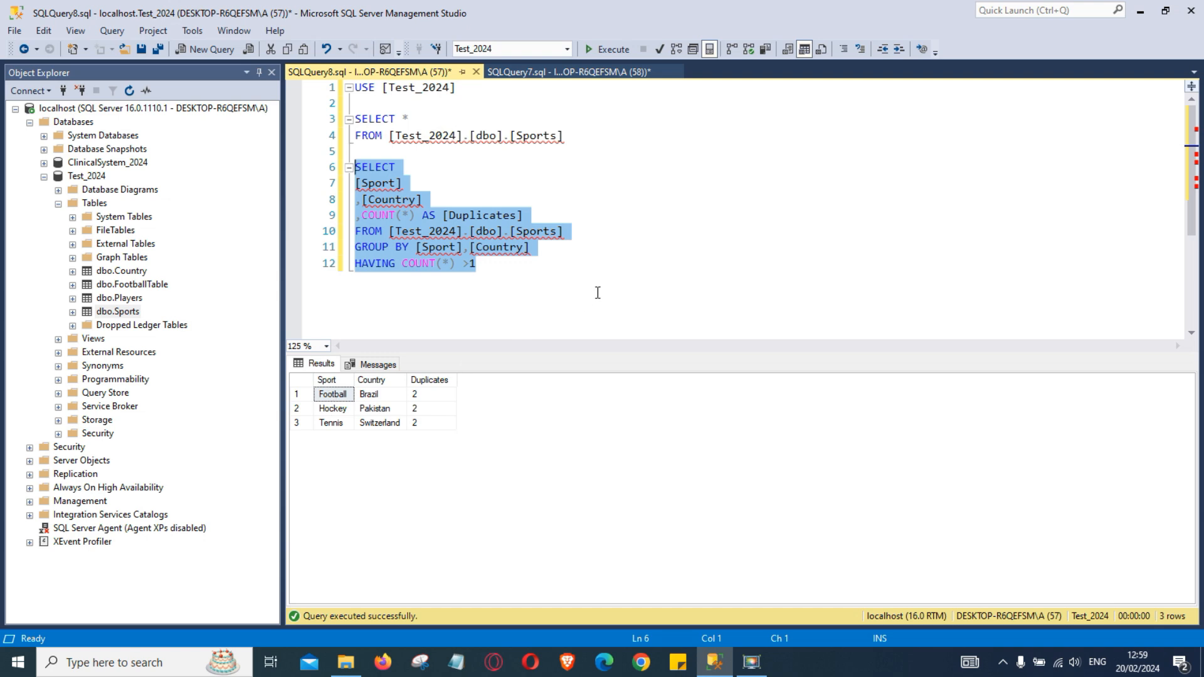
{"action": "mouse_move", "coordinate": [321, 413]}
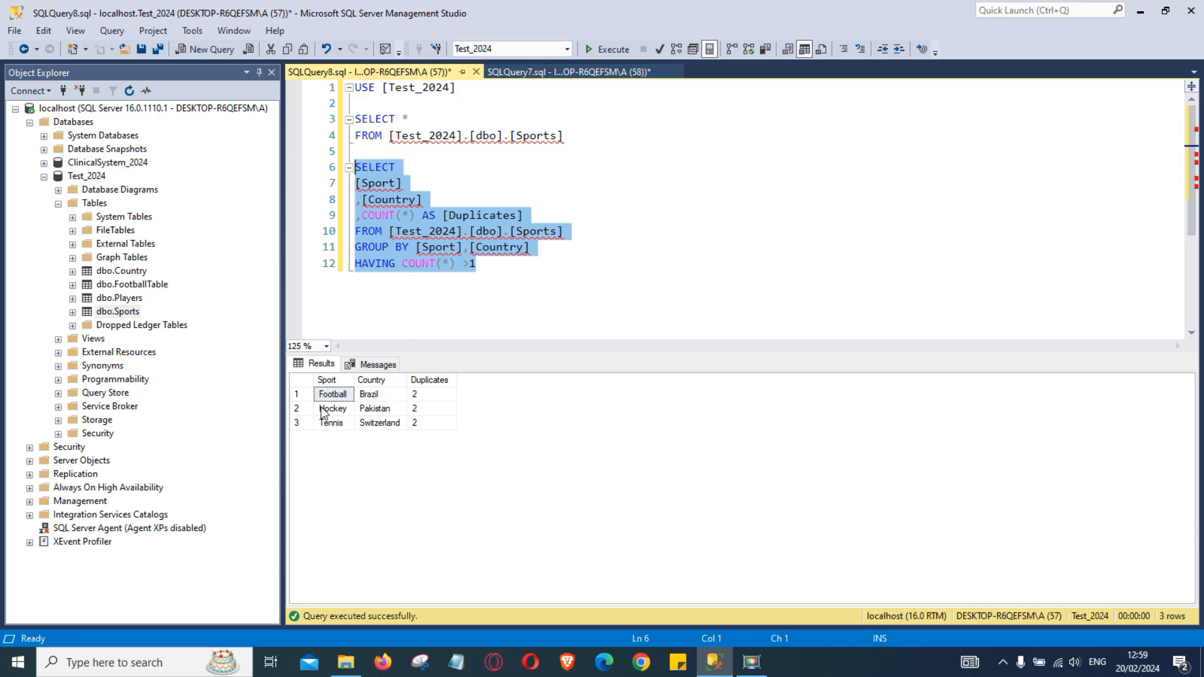